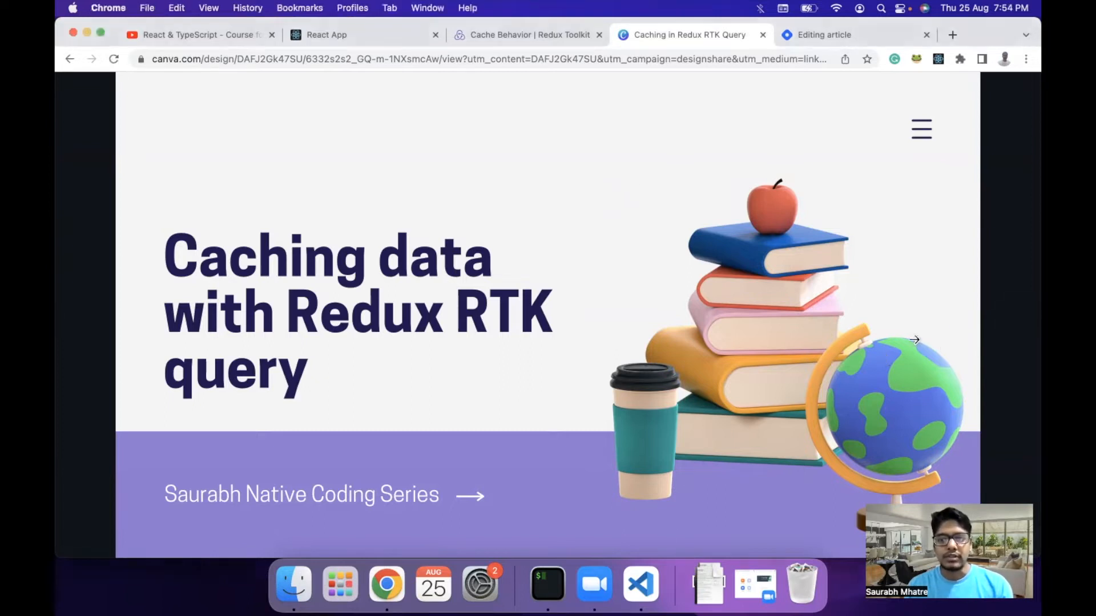
# - Advance the Canva deck to the Session Topics slide and switch to the Cache Behavior docs tab
pyautogui.click(914, 340)
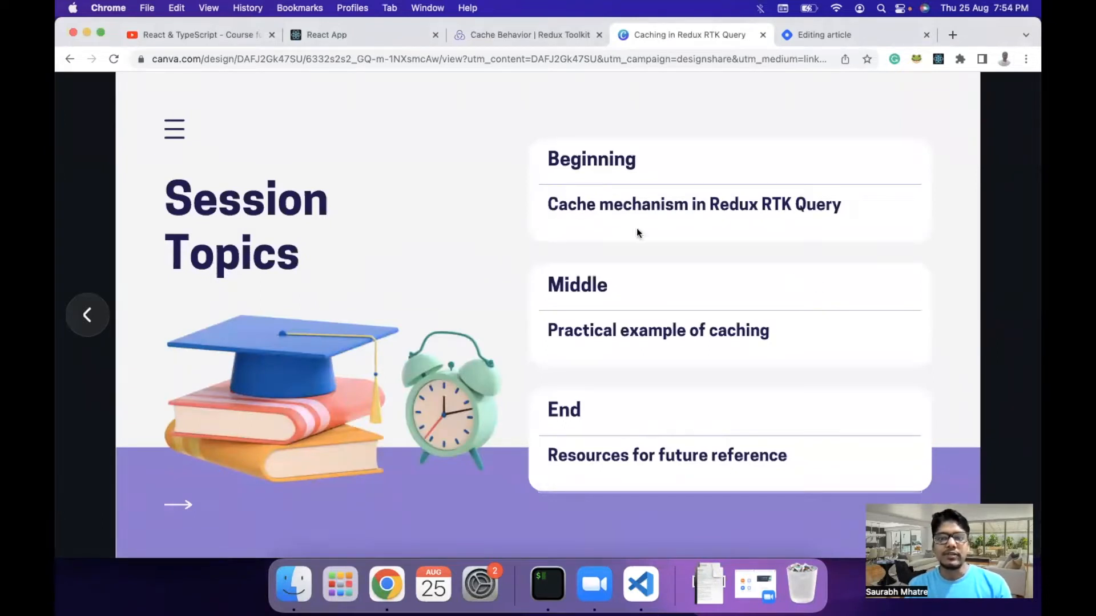
pyautogui.moveTo(593, 229)
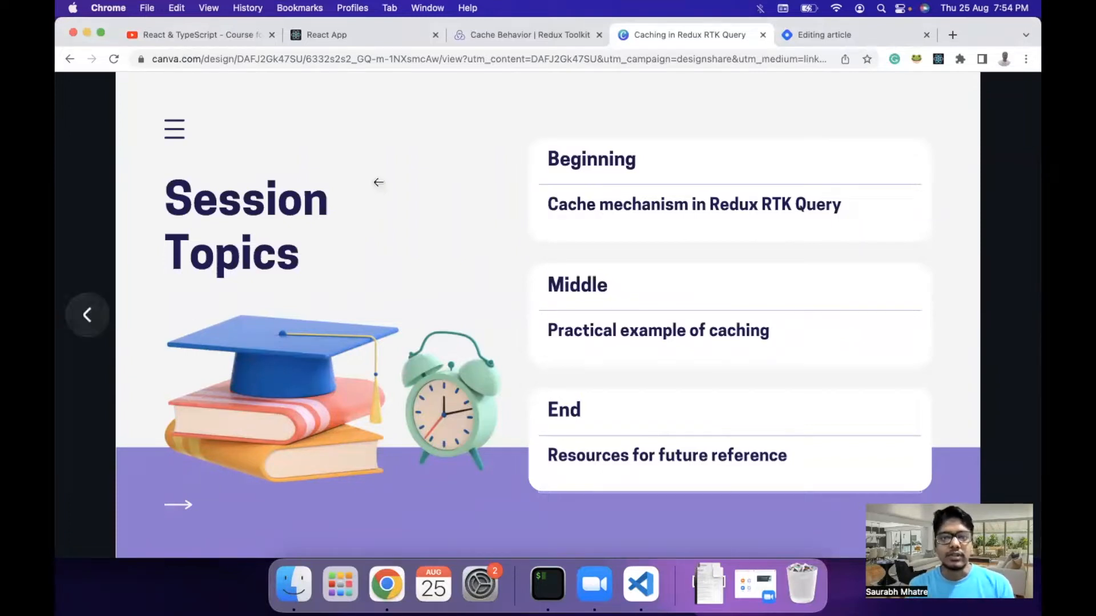
pyautogui.click(528, 36)
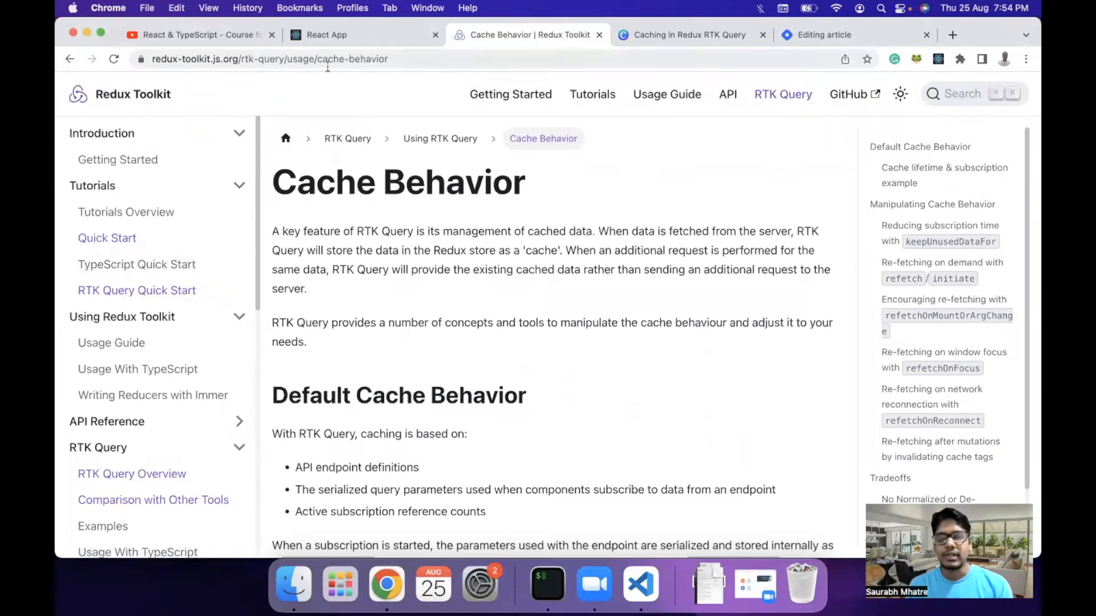
# - Scroll to the cache lifetime & subscription example, highlight useGetUserQuery, then return to VS Code
pyautogui.scroll(-3)
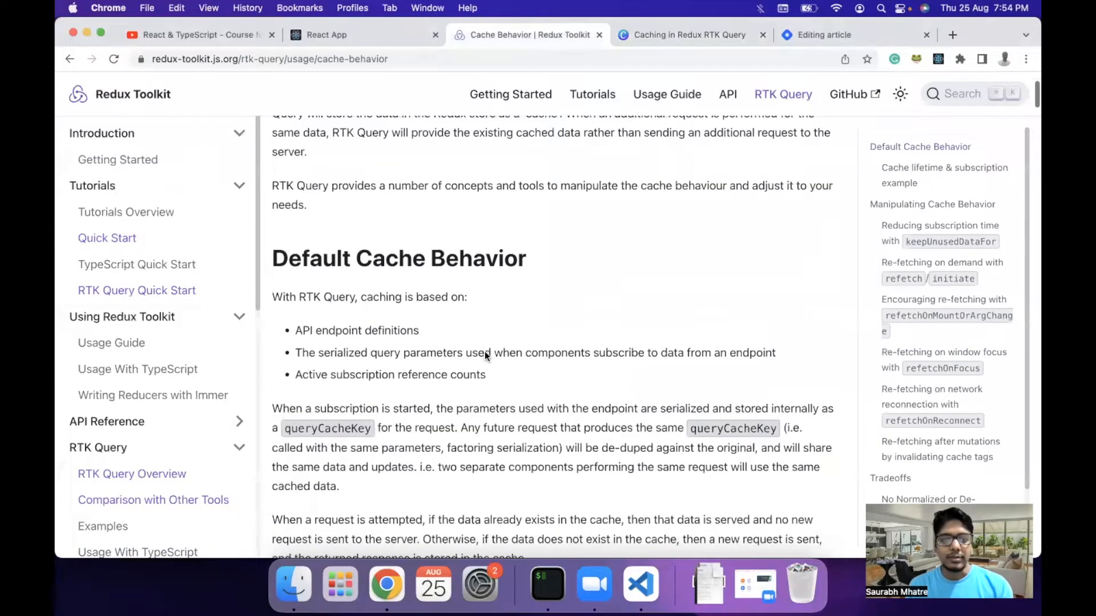
pyautogui.scroll(-3)
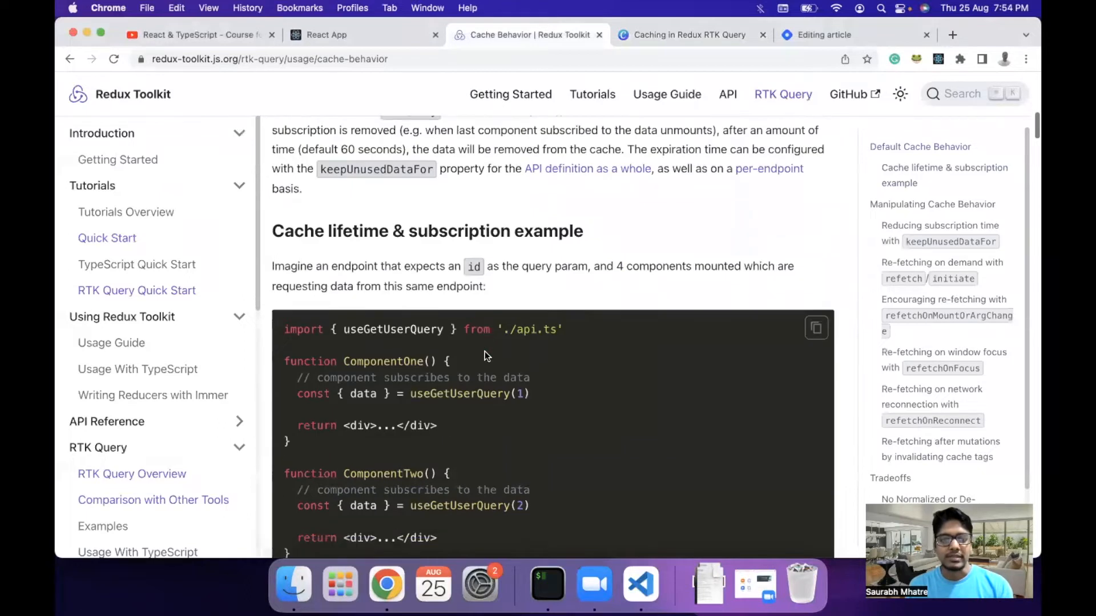
pyautogui.scroll(-3)
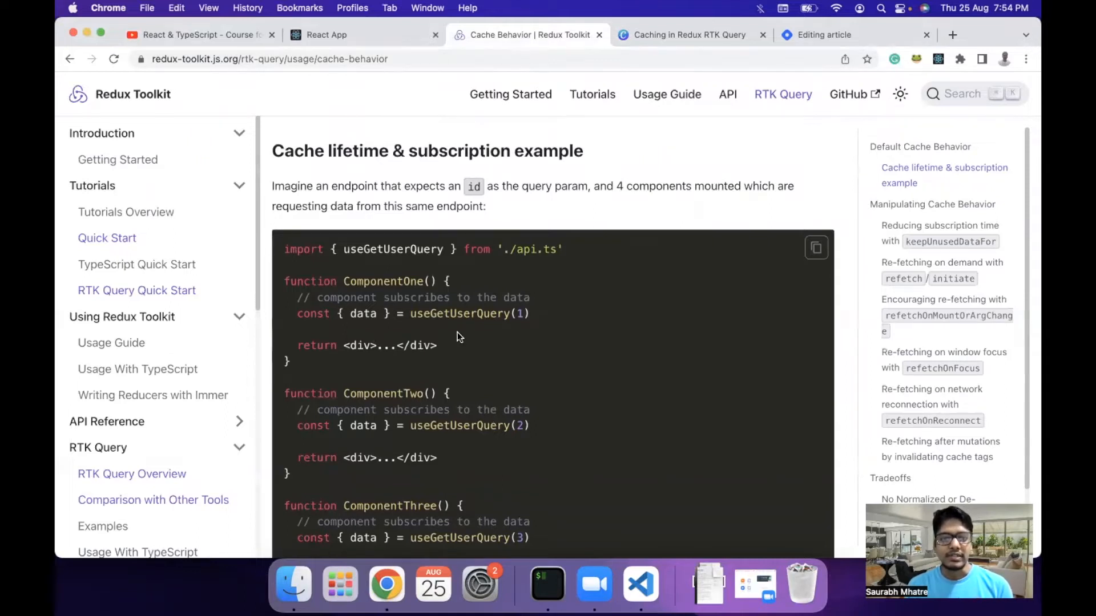
pyautogui.doubleClick(459, 313)
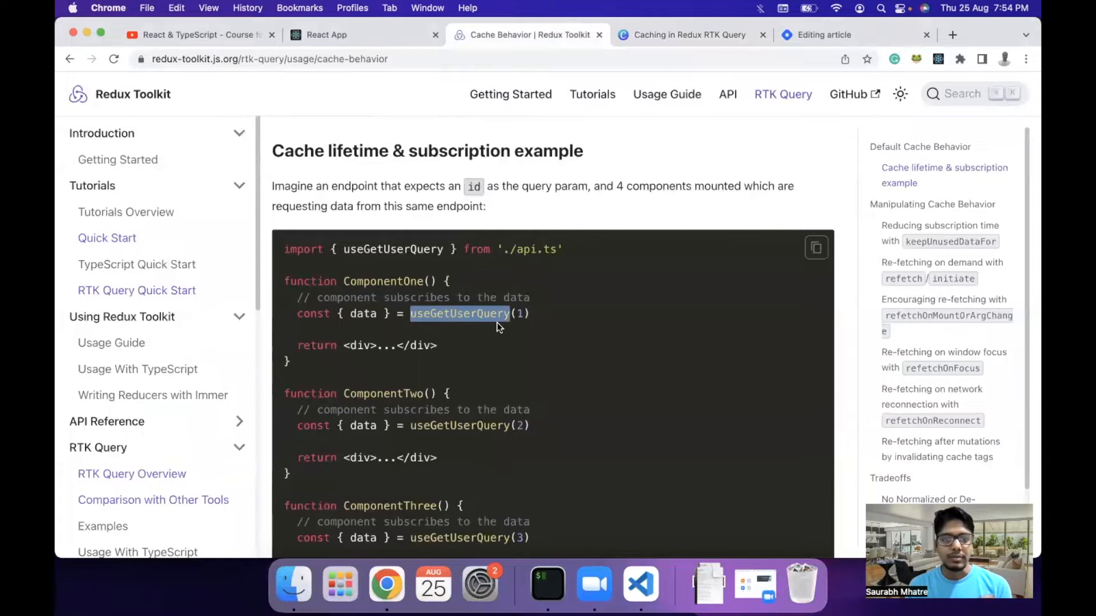
pyautogui.scroll(-3)
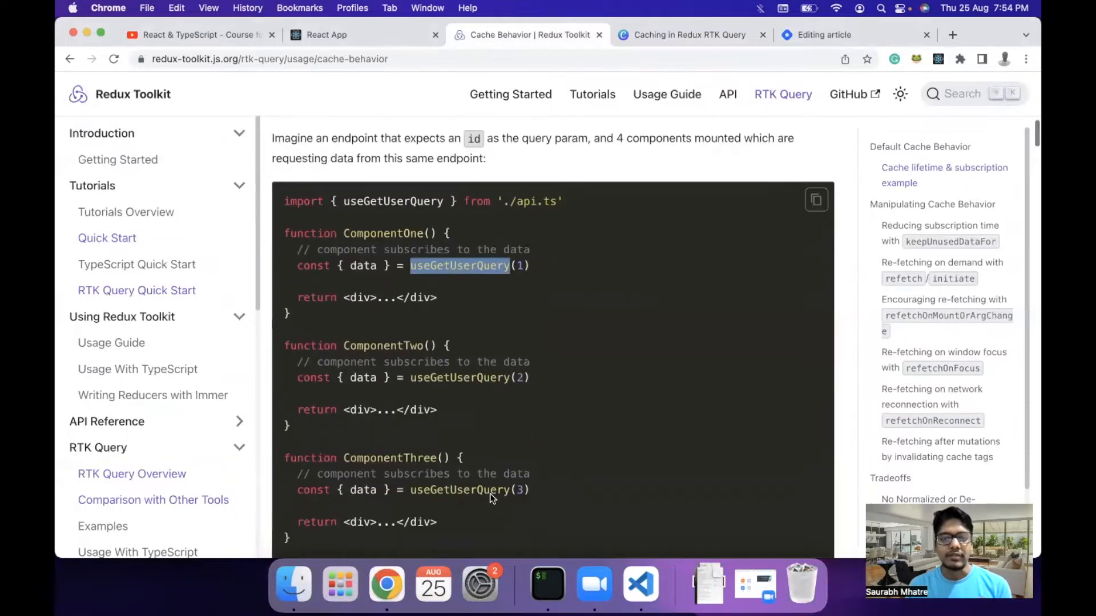
pyautogui.scroll(-3)
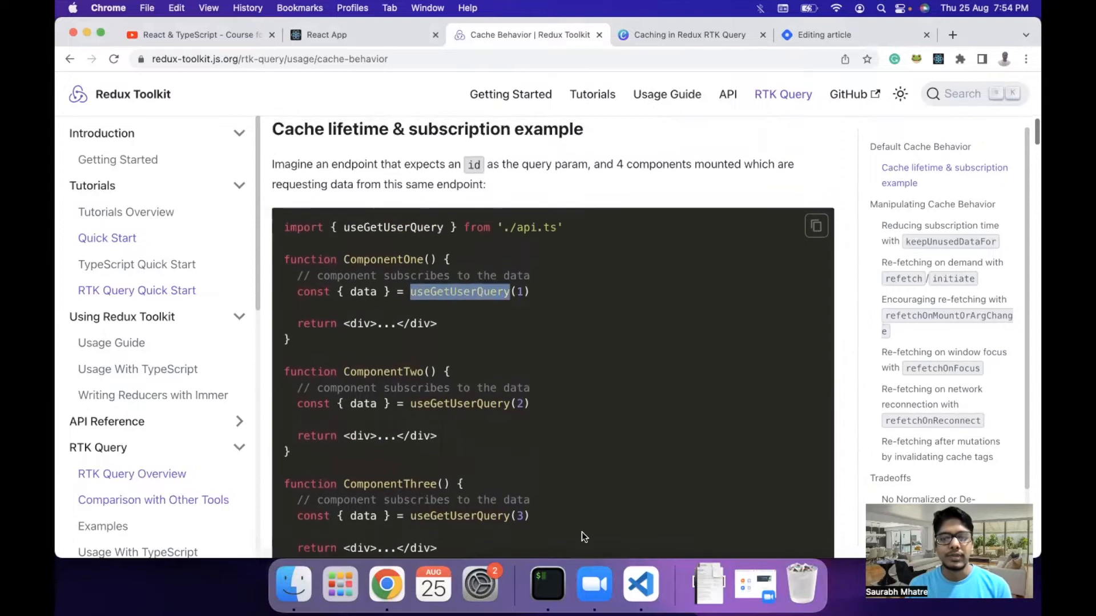
pyautogui.click(639, 583)
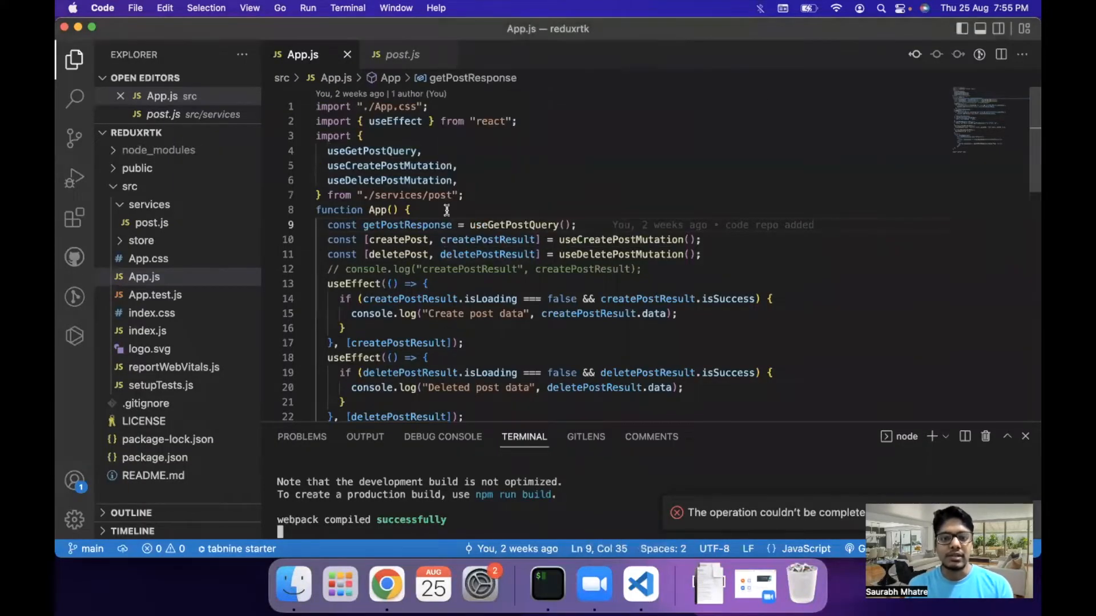
pyautogui.moveTo(460, 238)
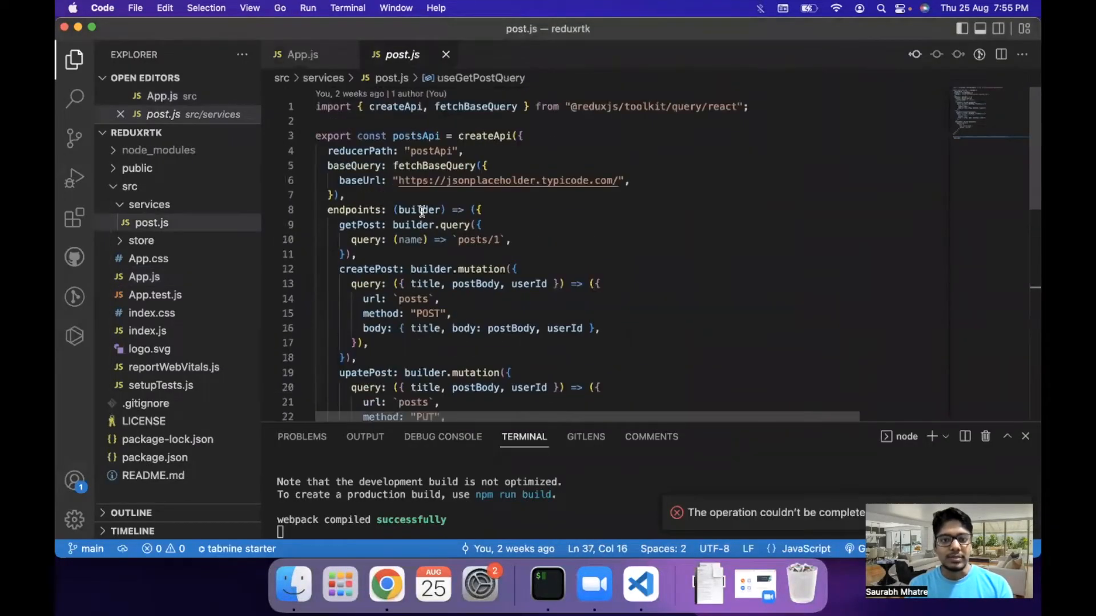
# - Review the posts/1 query path in post.js, return from the browser and collapse the services folder
pyautogui.moveTo(399, 180); pyautogui.dragTo(594, 180)
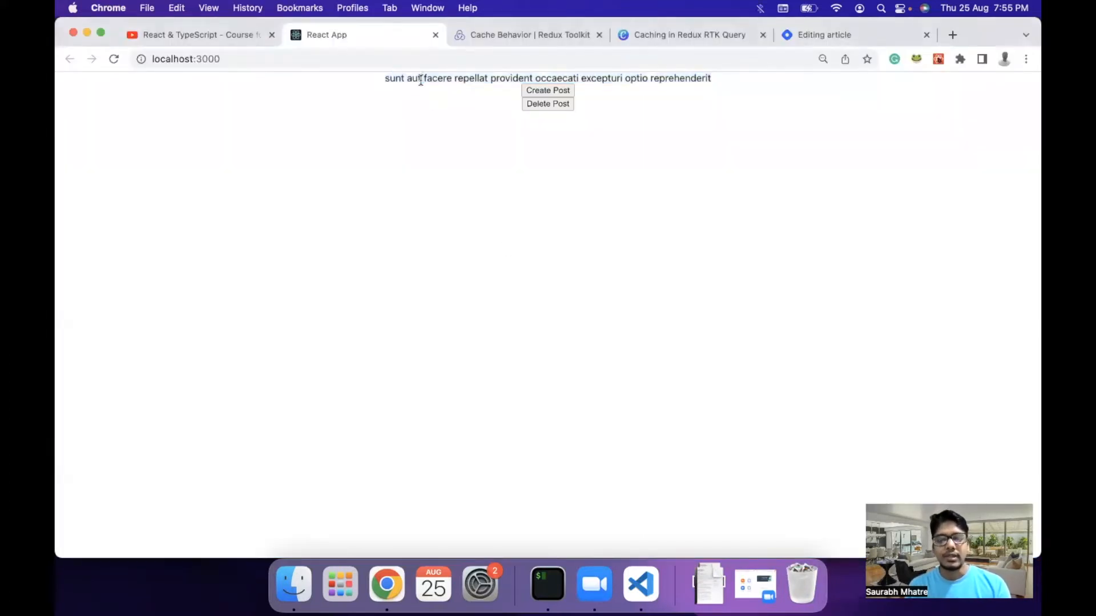
pyautogui.click(639, 583)
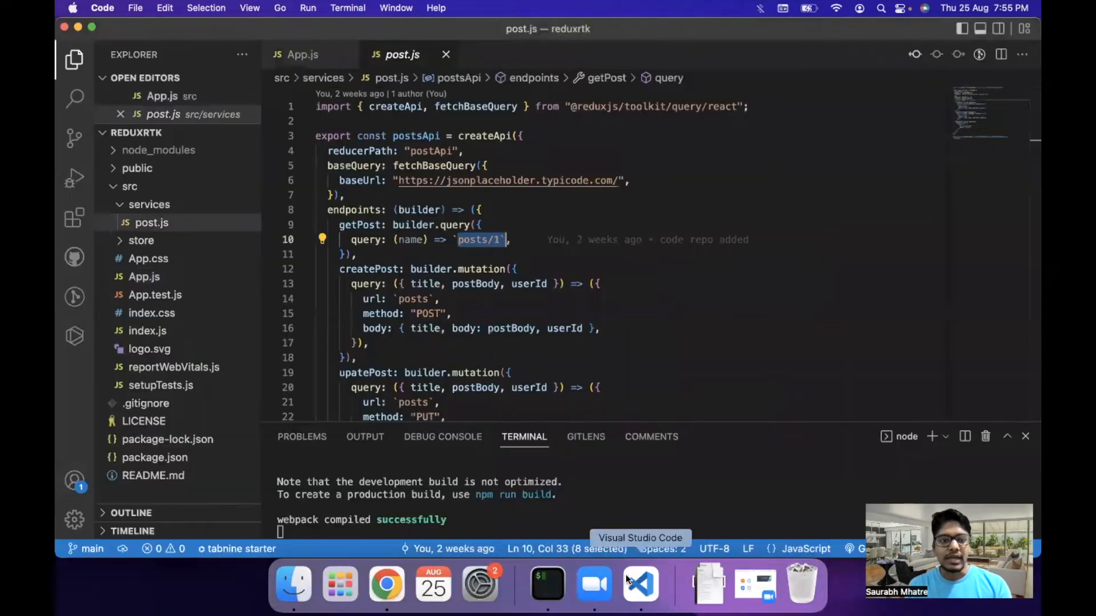
pyautogui.click(148, 204)
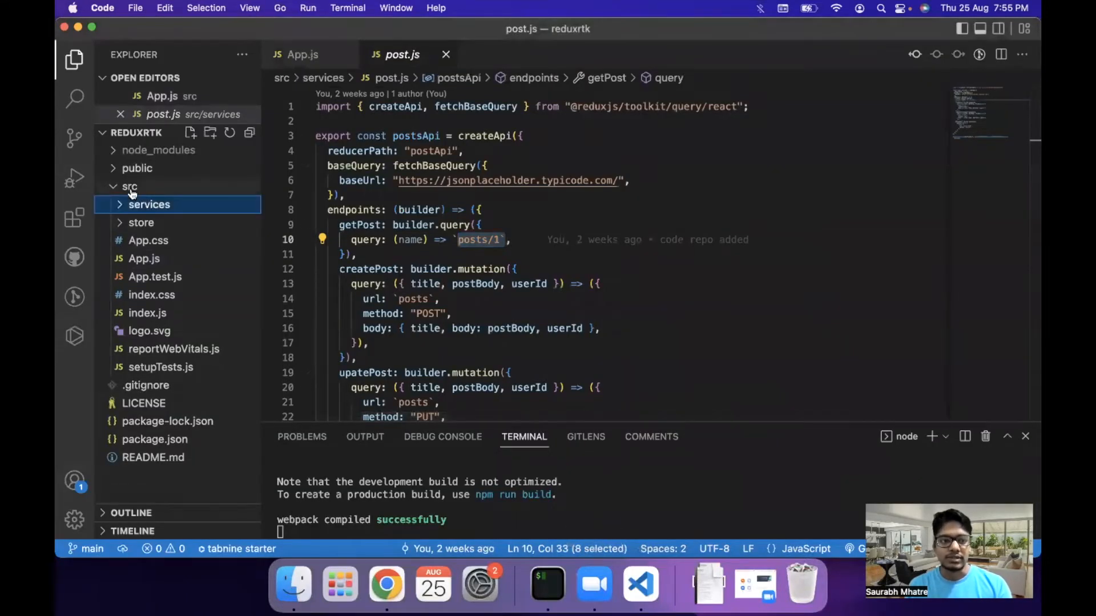
# - Create src/components/ChildComponent.js with an rfc snippet component, then go back to App.js
pyautogui.rightClick(129, 186)
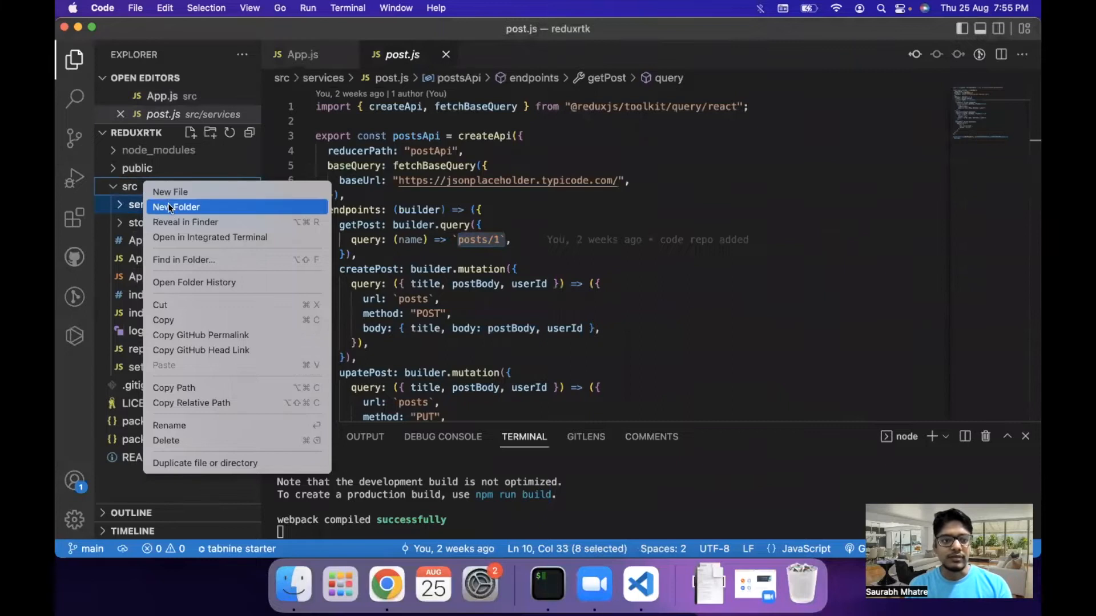
pyautogui.click(176, 207)
pyautogui.write('components')
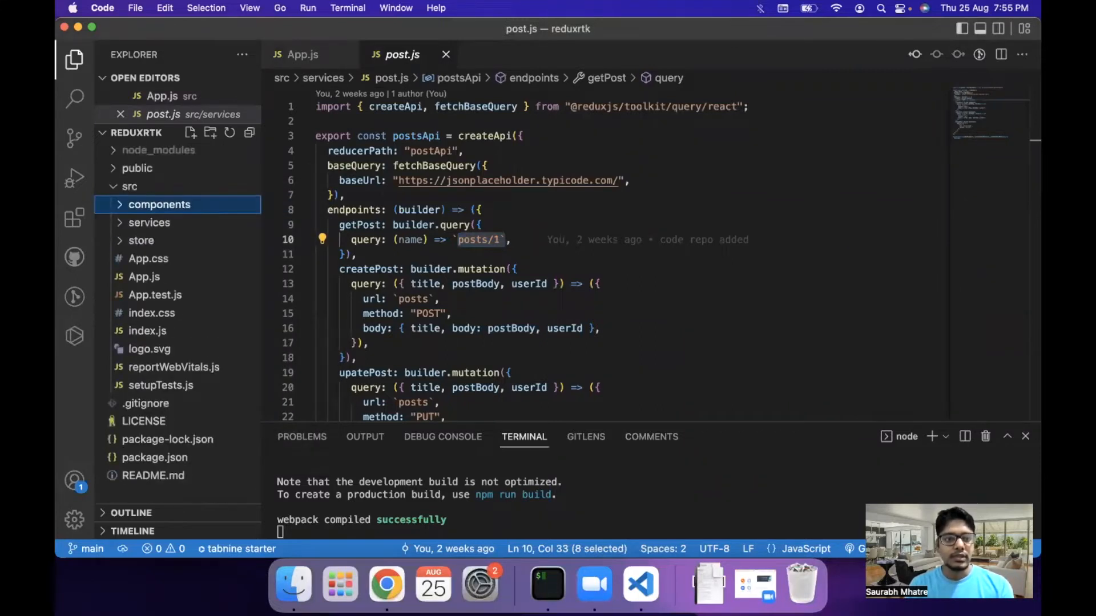
pyautogui.rightClick(159, 204)
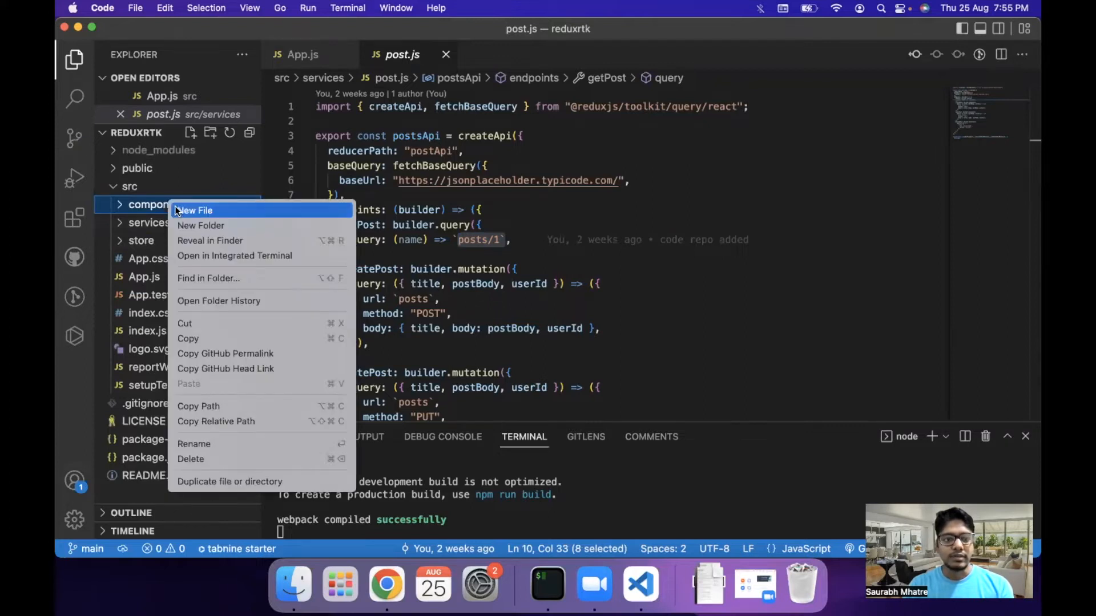
pyautogui.click(197, 210)
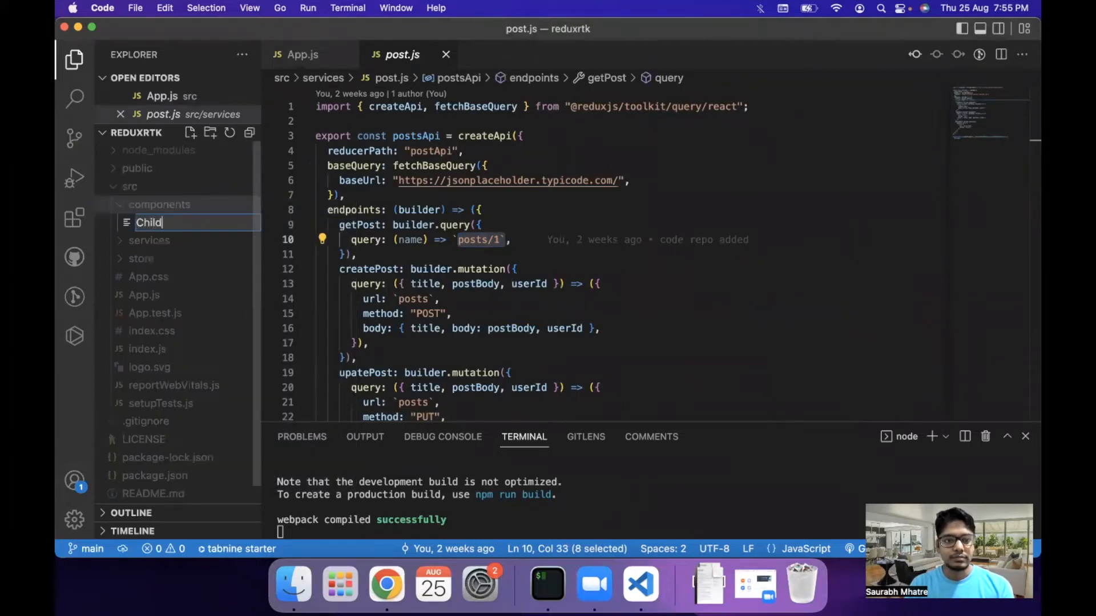
pyautogui.write('Component.js')
pyautogui.write('r')
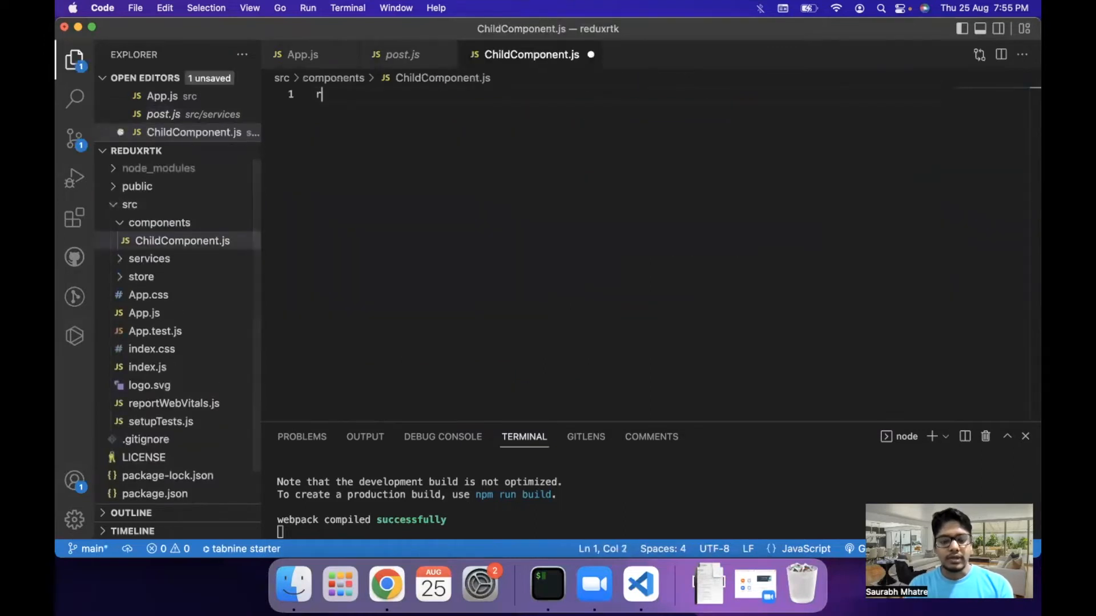
pyautogui.write('fc')
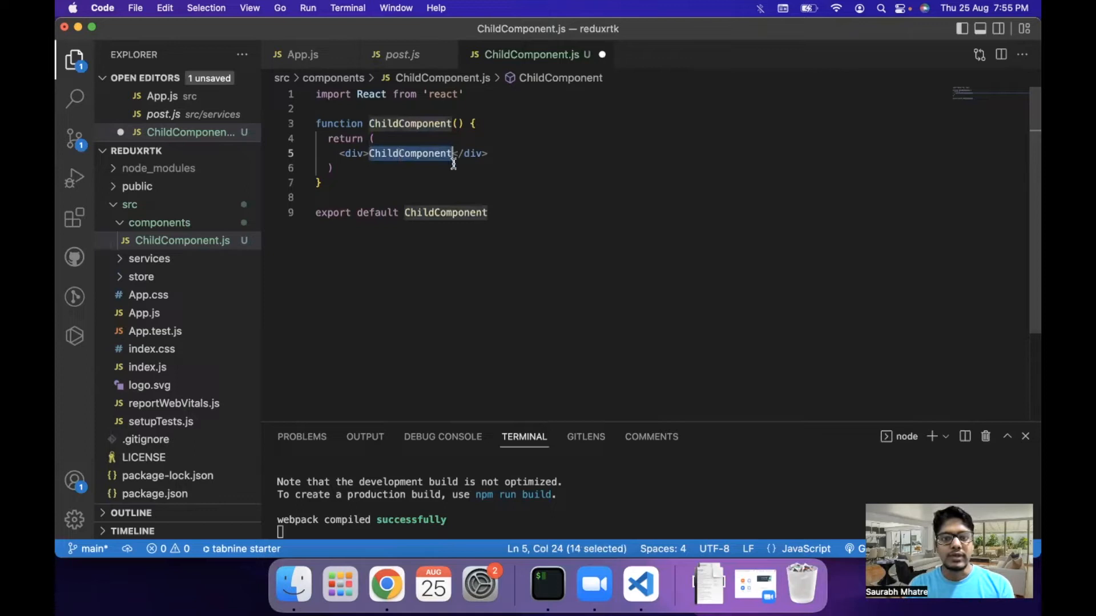
pyautogui.moveTo(301, 55)
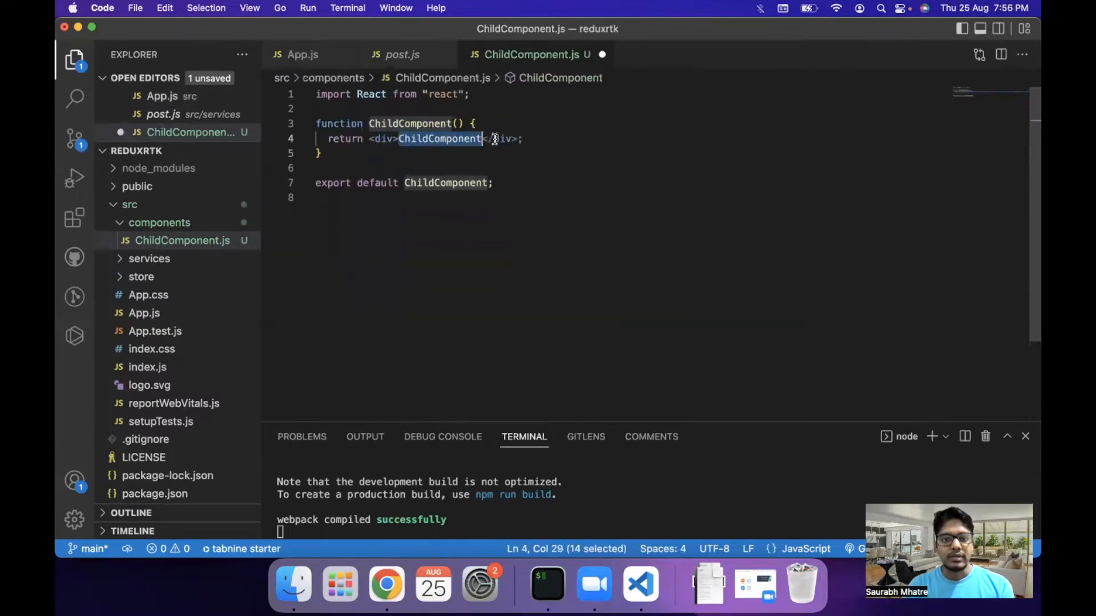
pyautogui.click(301, 54)
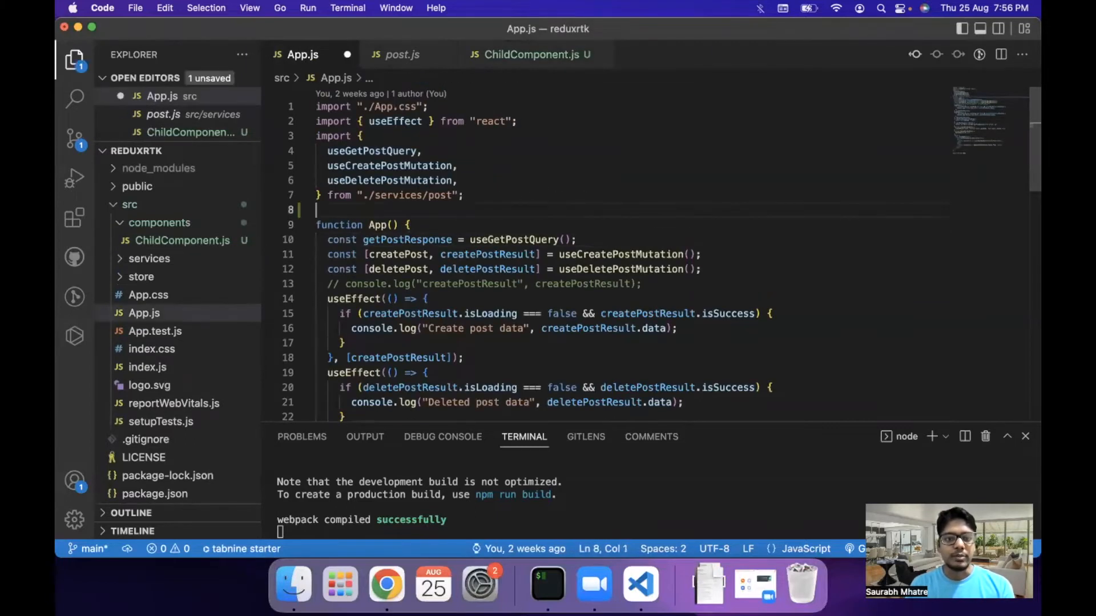
# - Import ChildComponent from ./components/ChildComponent in App.js and render <ChildComponent /> in the JSX
pyautogui.write('import ChildComponent from "./')
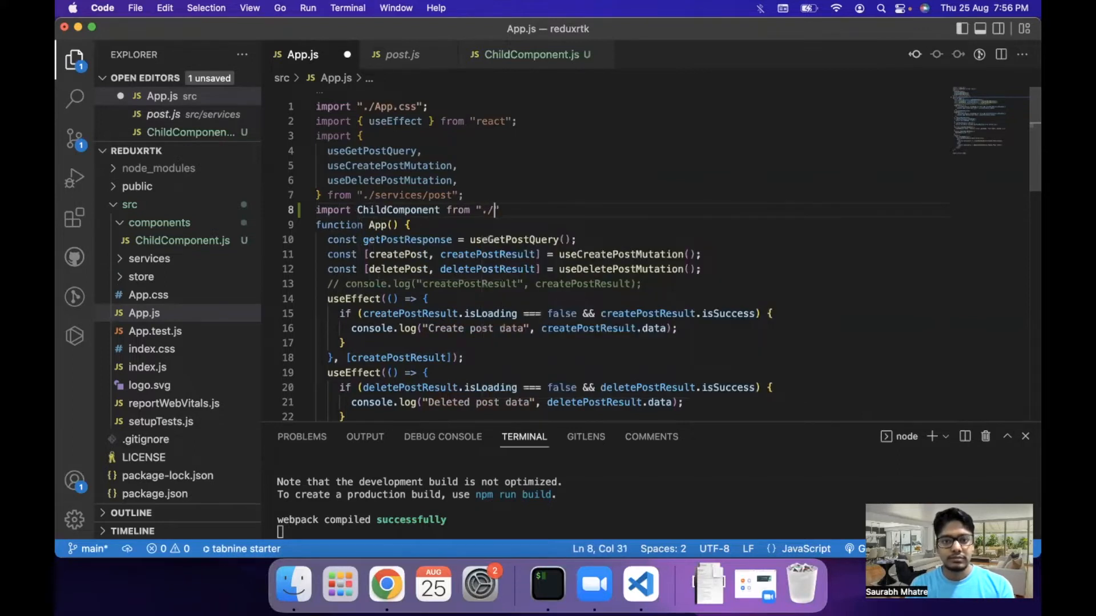
pyautogui.write('components/')
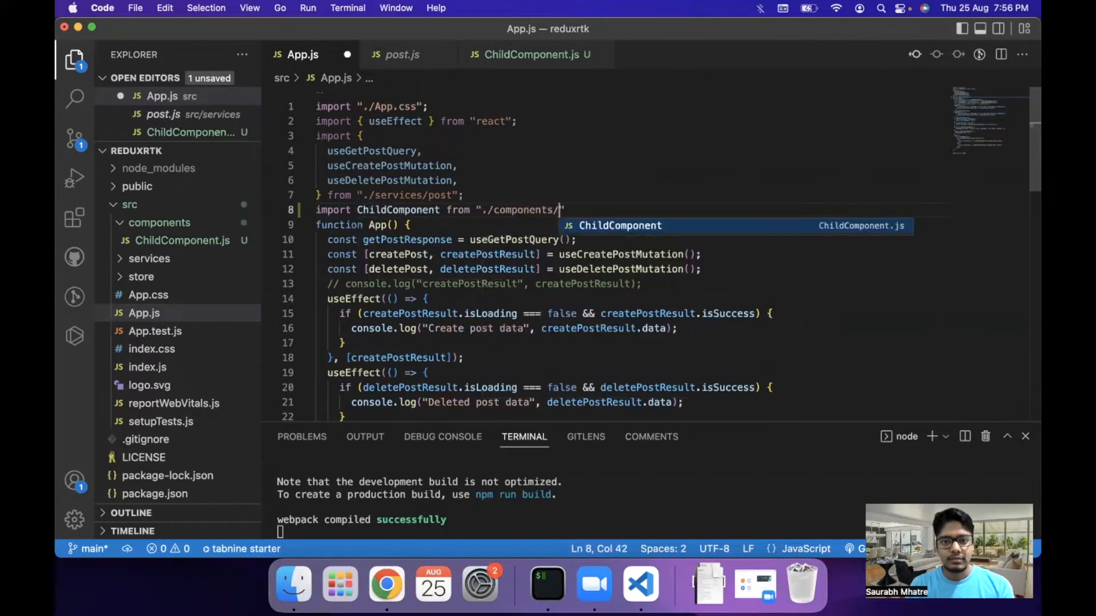
pyautogui.write('ChildComponent"l')
pyautogui.write('<')
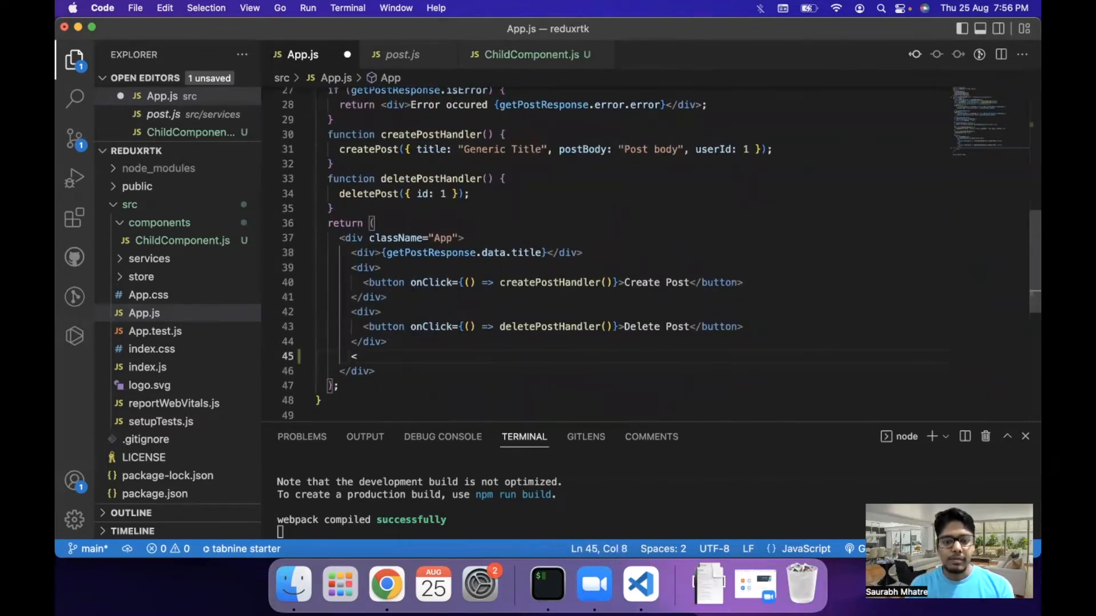
pyautogui.write('ChildComponent/')
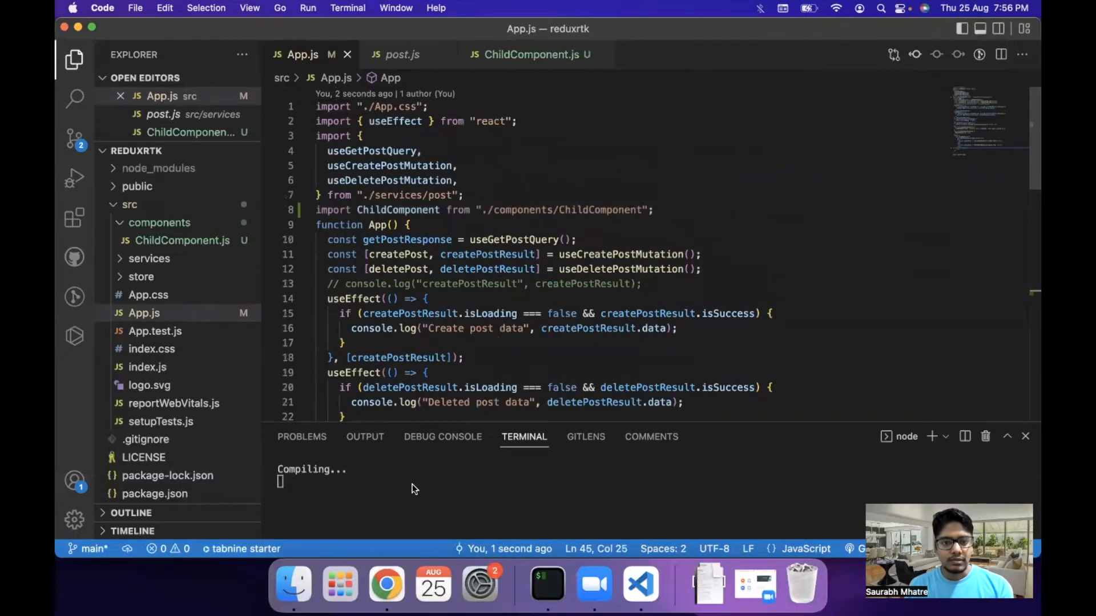
# - Check in Chrome that ChildComponent appears in the running app, then return to VS Code
pyautogui.press('cmd+tab')
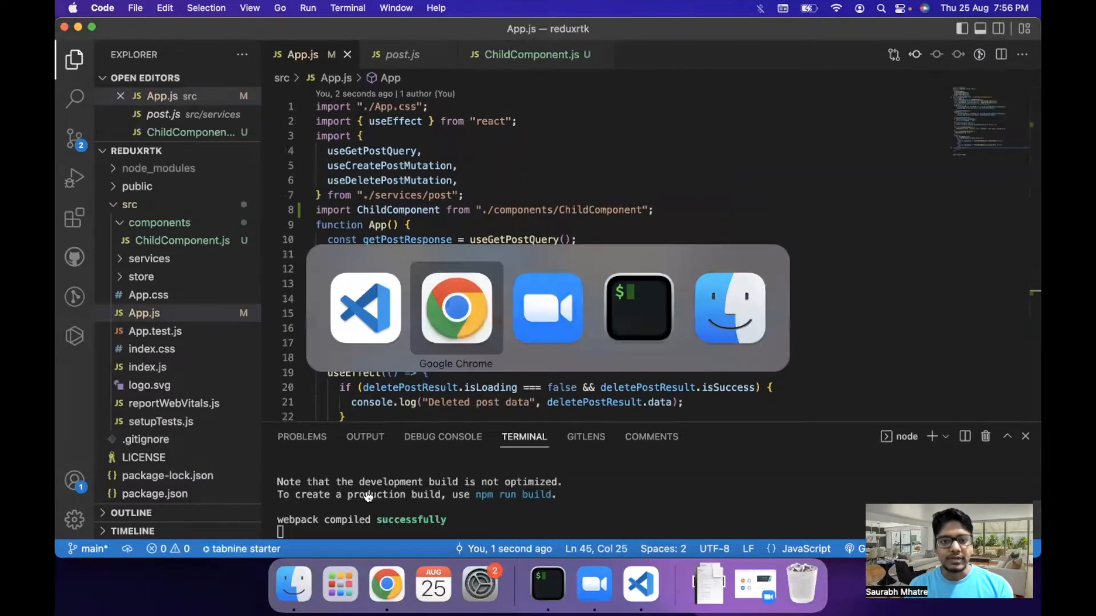
pyautogui.click(455, 307)
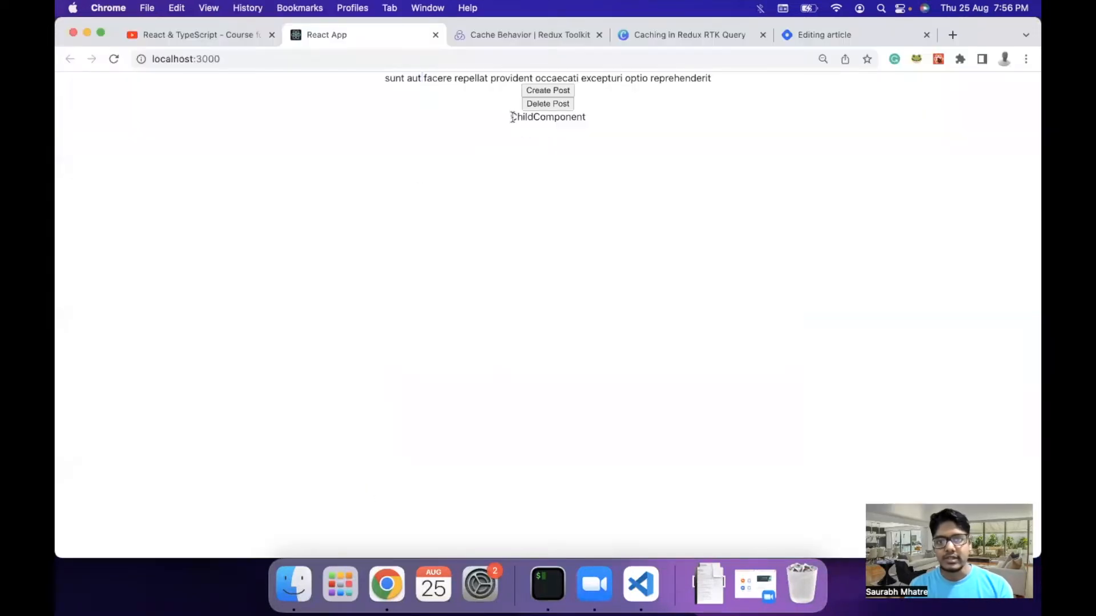
pyautogui.click(639, 584)
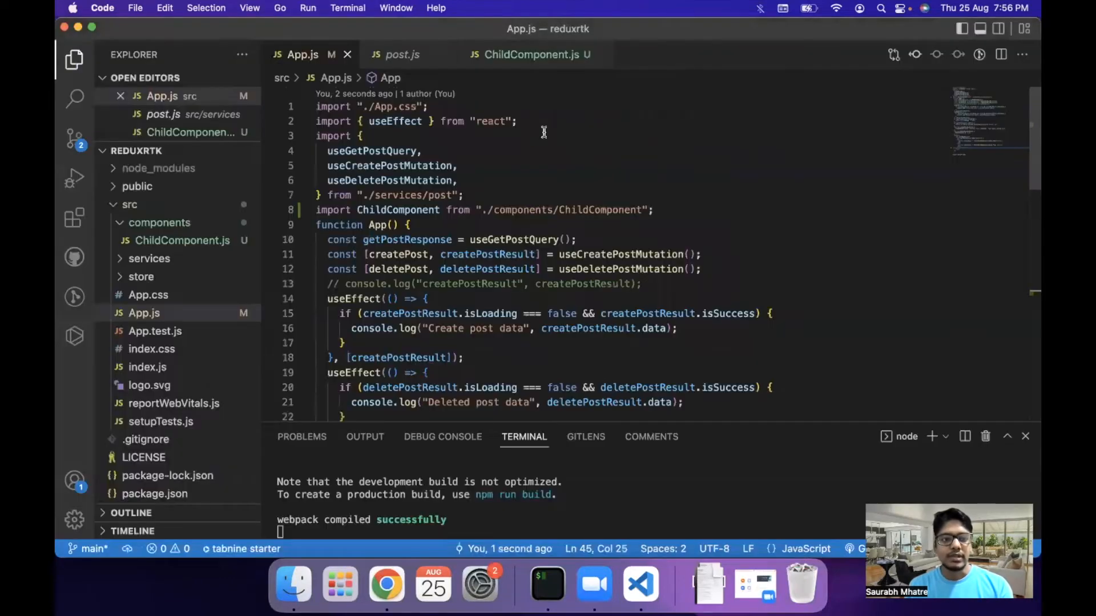
# - Create components/GrandChildComponent.js and expand the rfce snippet into a component skeleton
pyautogui.rightClick(160, 223)
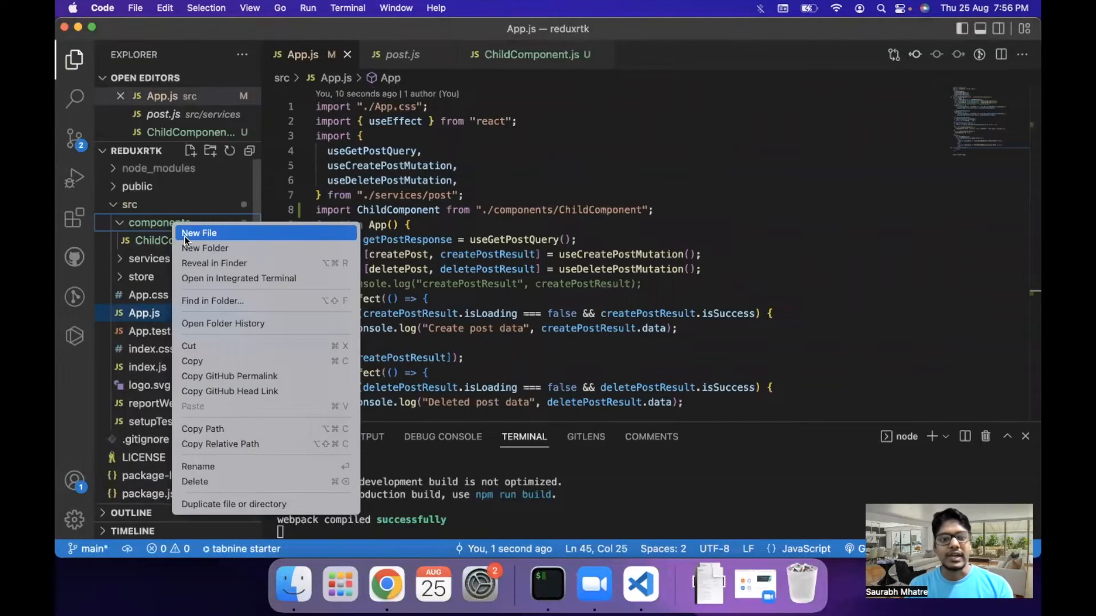
pyautogui.click(198, 233)
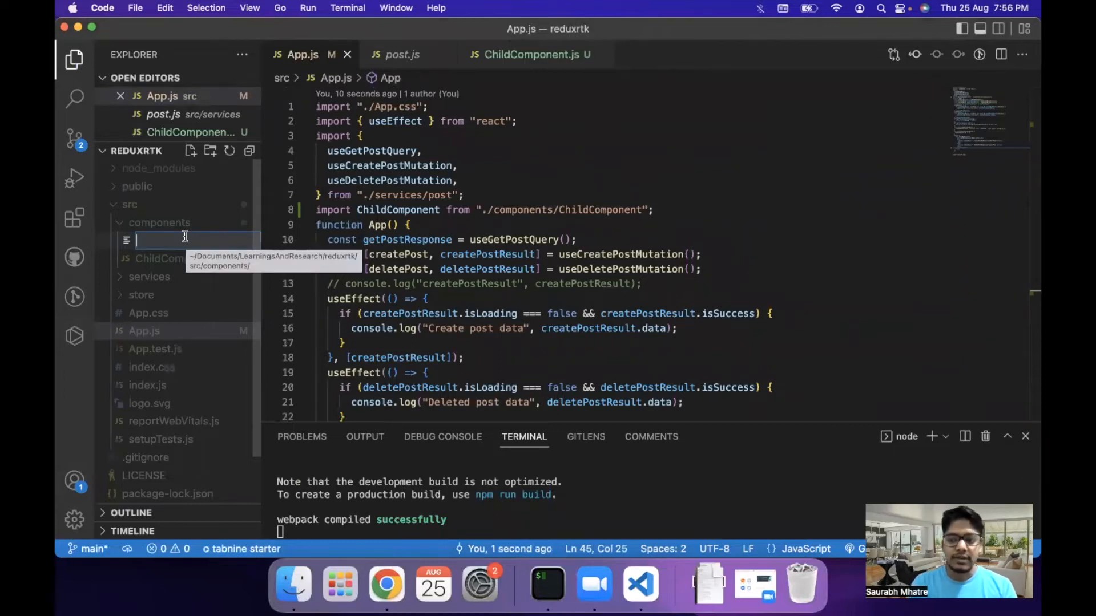
pyautogui.write('GrandChildComponent.js')
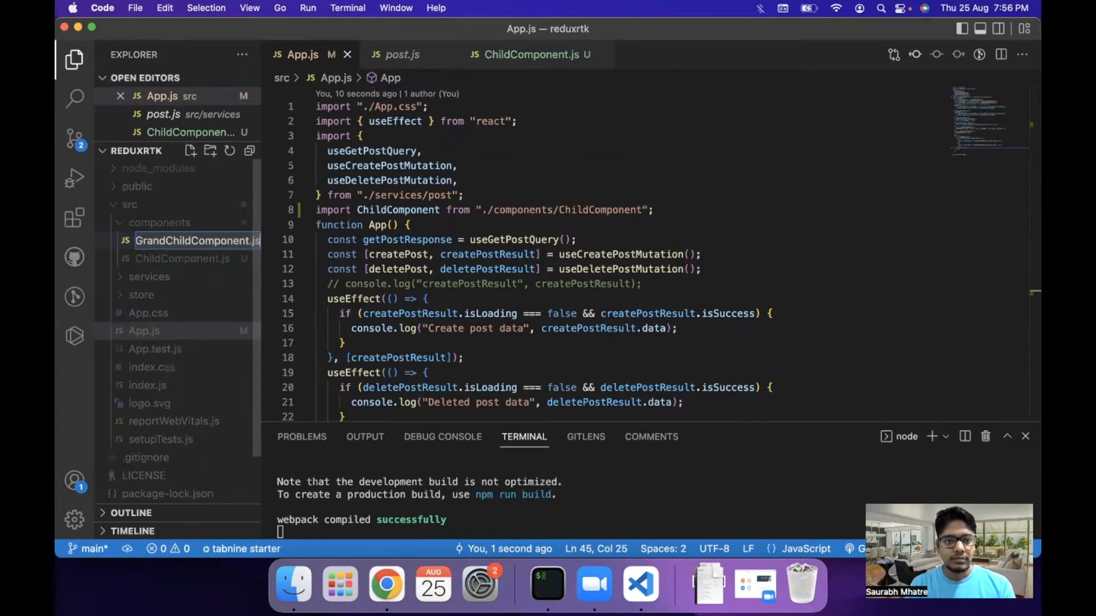
pyautogui.write('rfce')
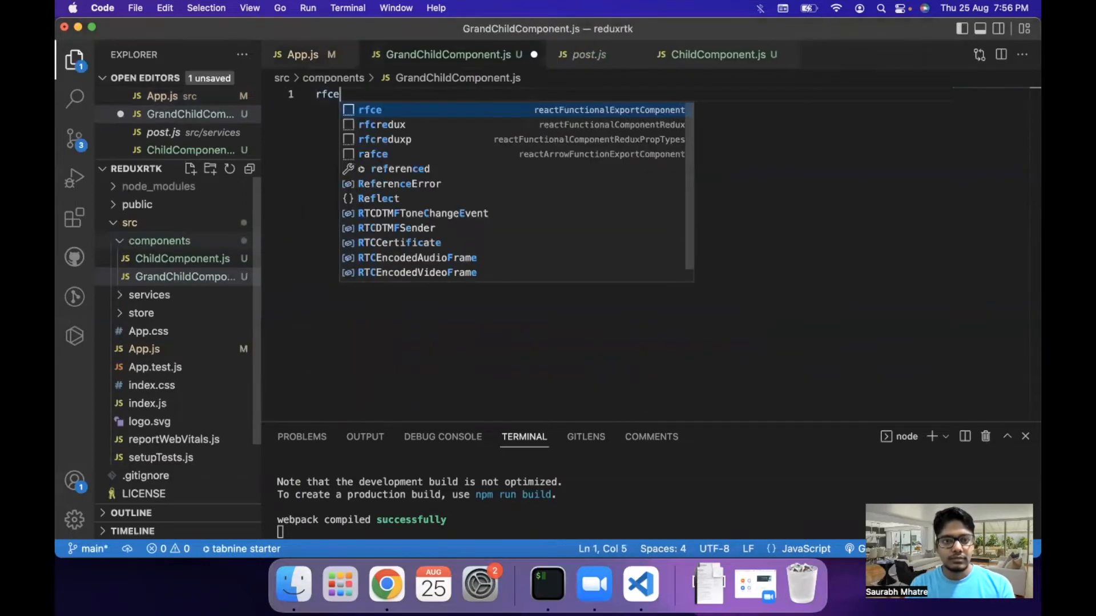
pyautogui.press('Enter')
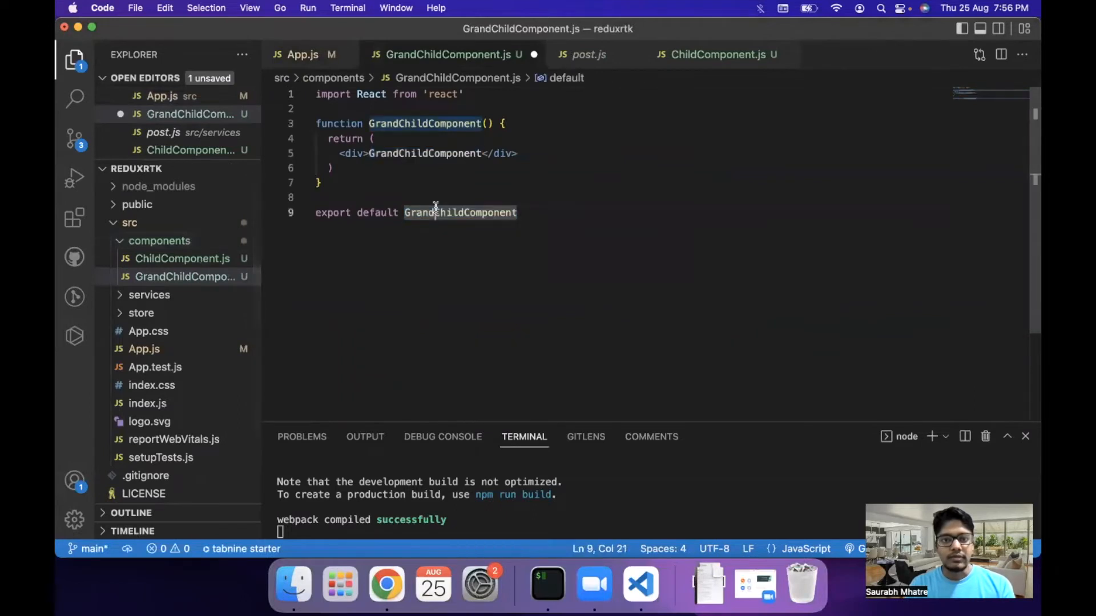
# - Begin importing GrandChildComponent at the top of ChildComponent.js
pyautogui.click(717, 55)
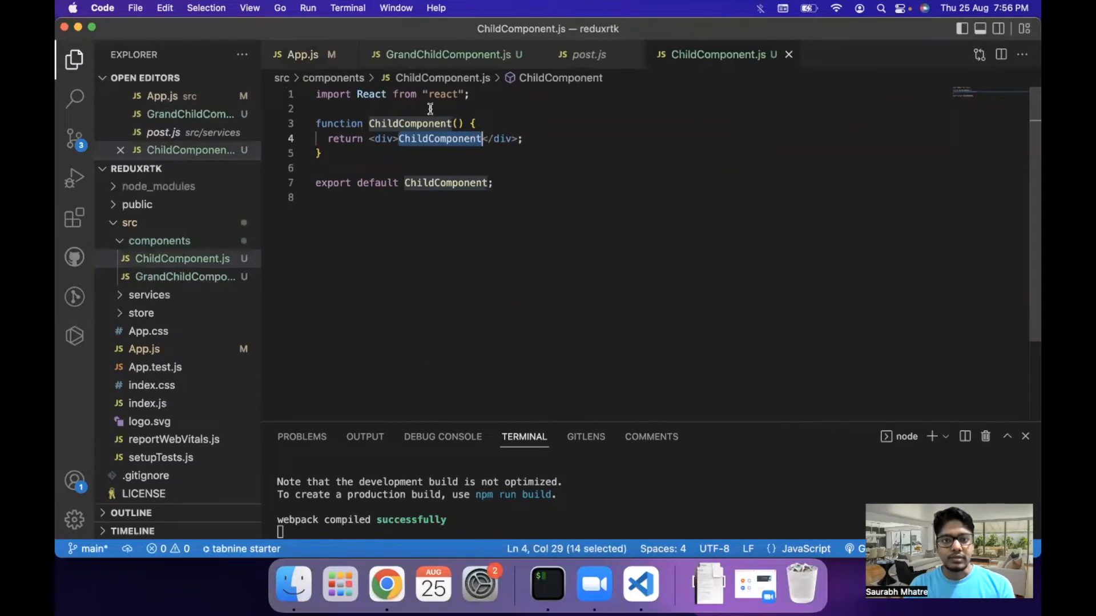
pyautogui.write('i')
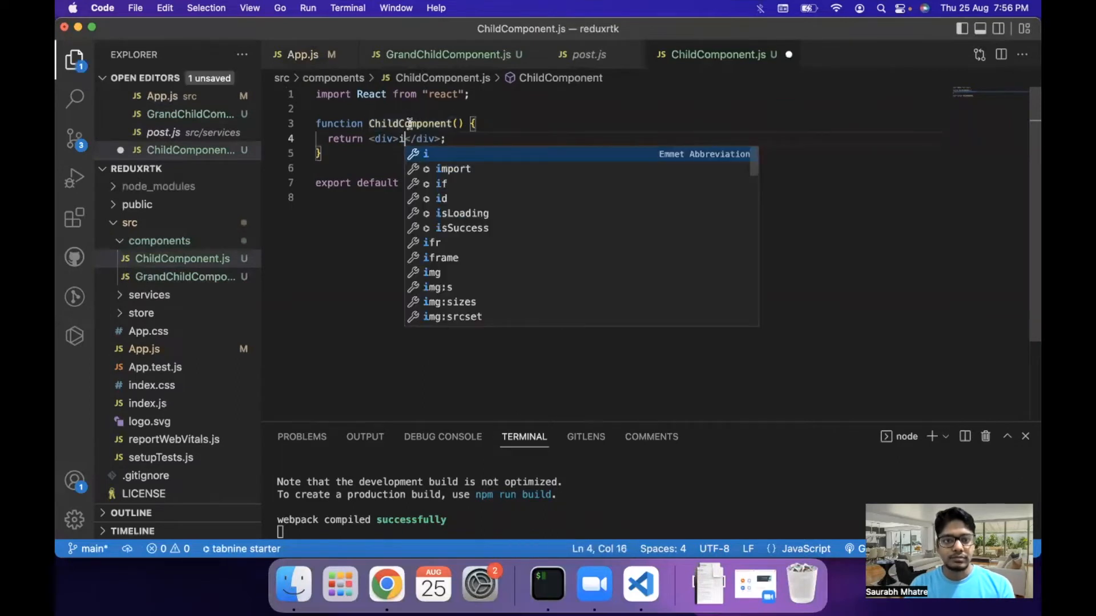
pyautogui.write('im')
pyautogui.write('ChildComponent')
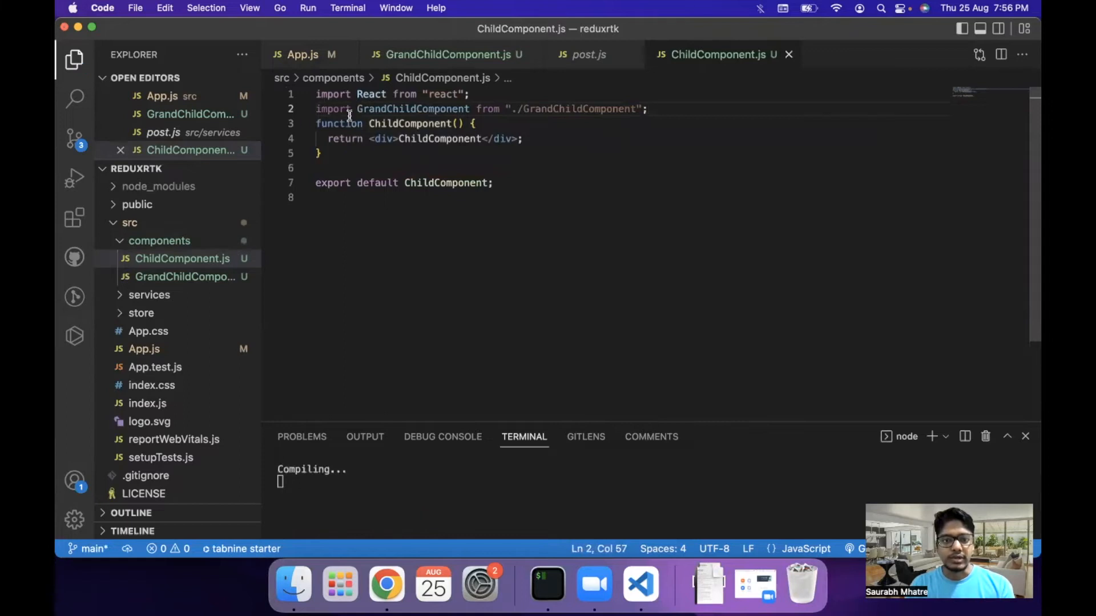
# - Split ChildComponent's div onto lines and render <GrandChildComponent /> below the ChildComponent text
pyautogui.doubleClick(412, 110)
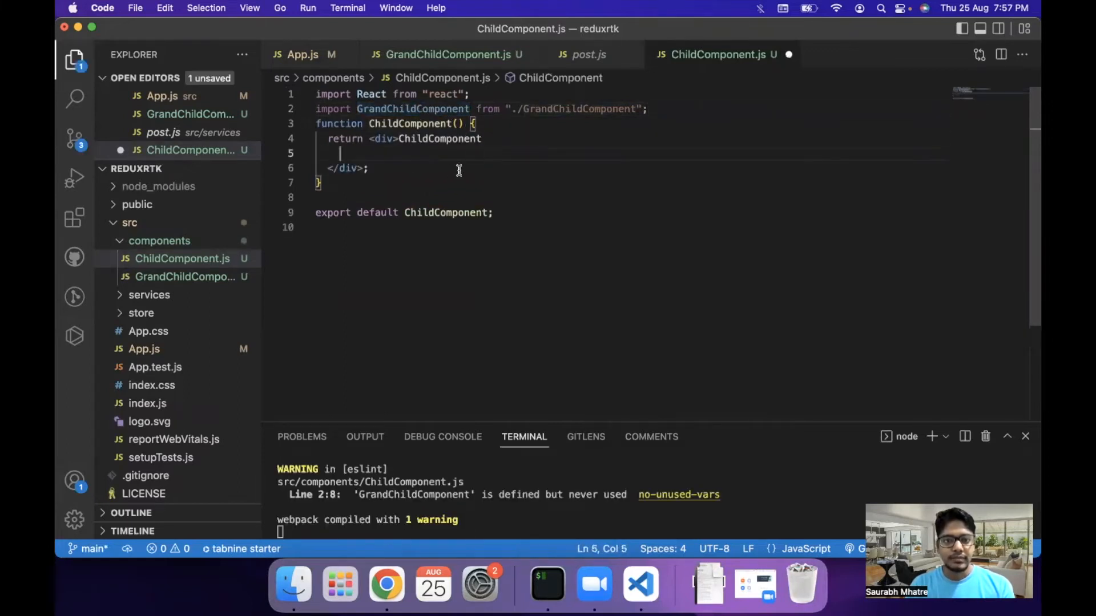
pyautogui.press('enter')
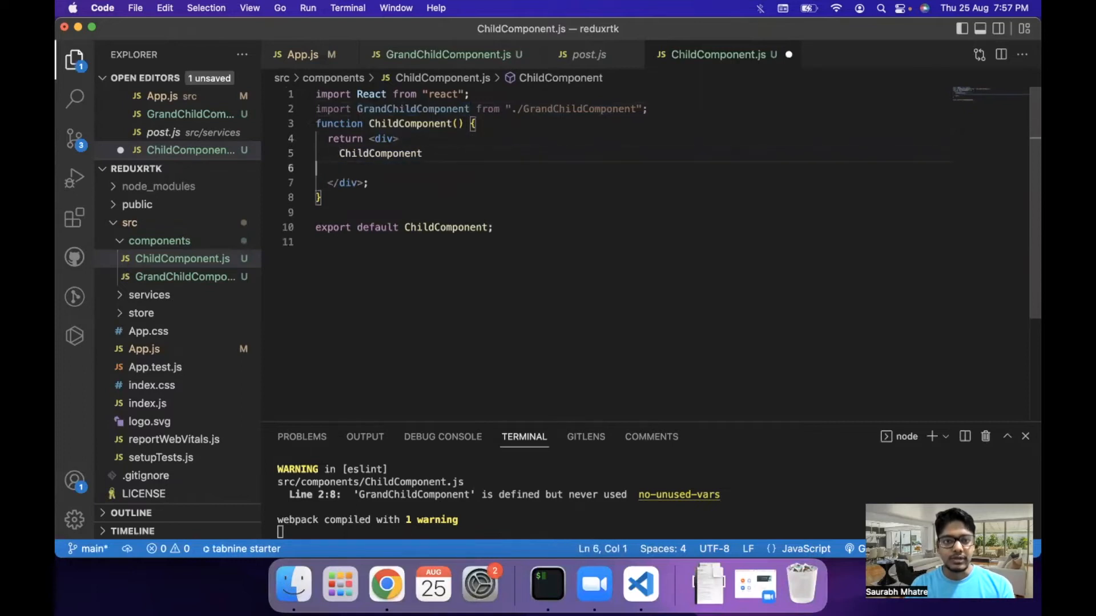
pyautogui.write('<Gr')
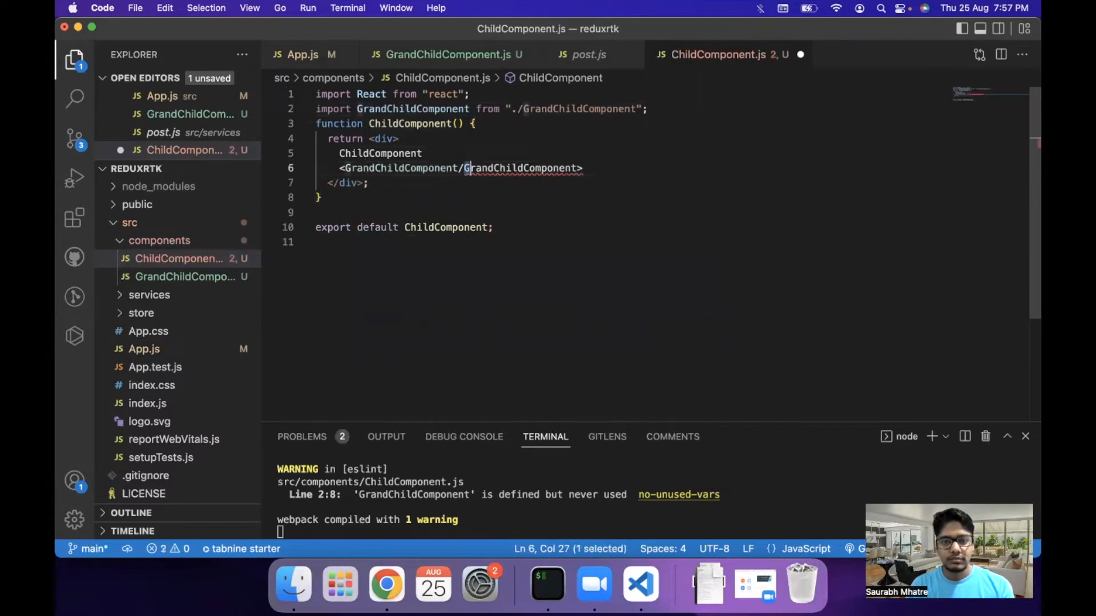
pyautogui.doubleClick(521, 168)
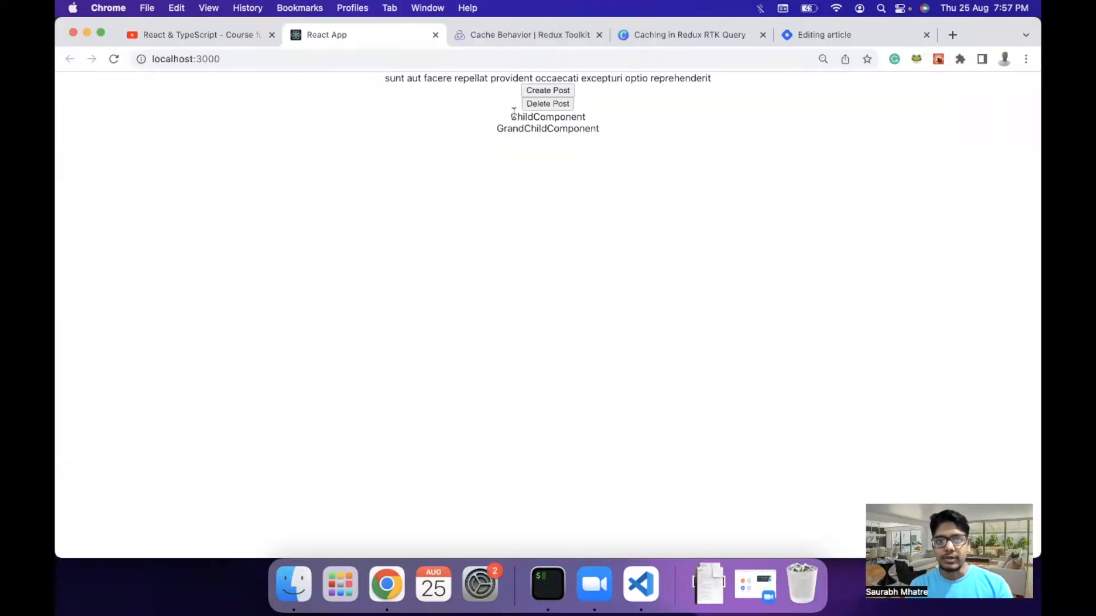
pyautogui.moveTo(512, 113); pyautogui.dragTo(603, 129)
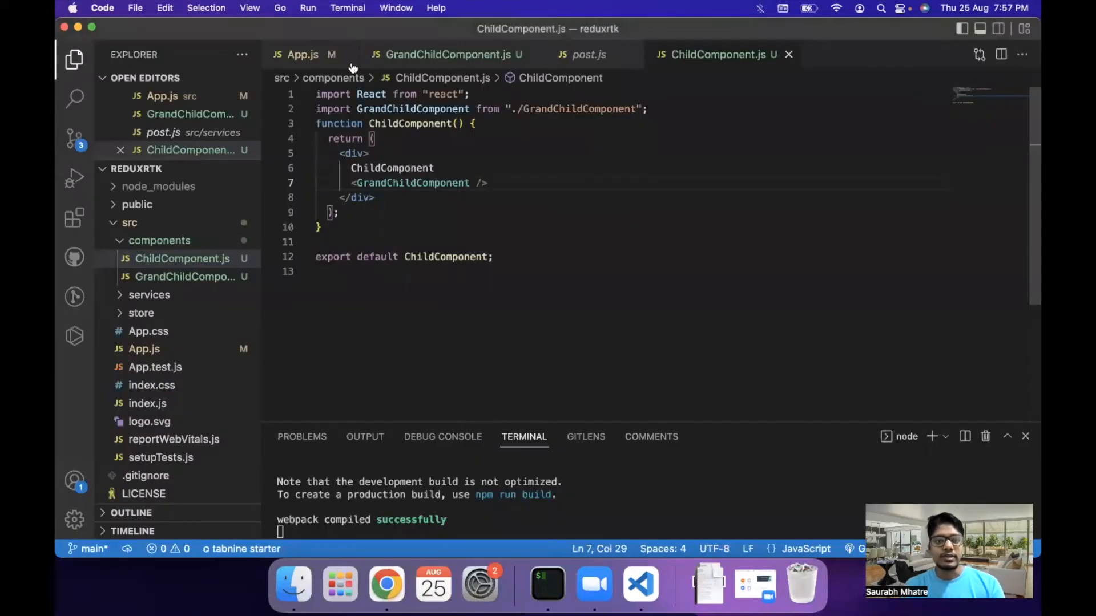
# - Pass title={getPostResponse.data.title} to ChildComponent in App.js
pyautogui.click(302, 55)
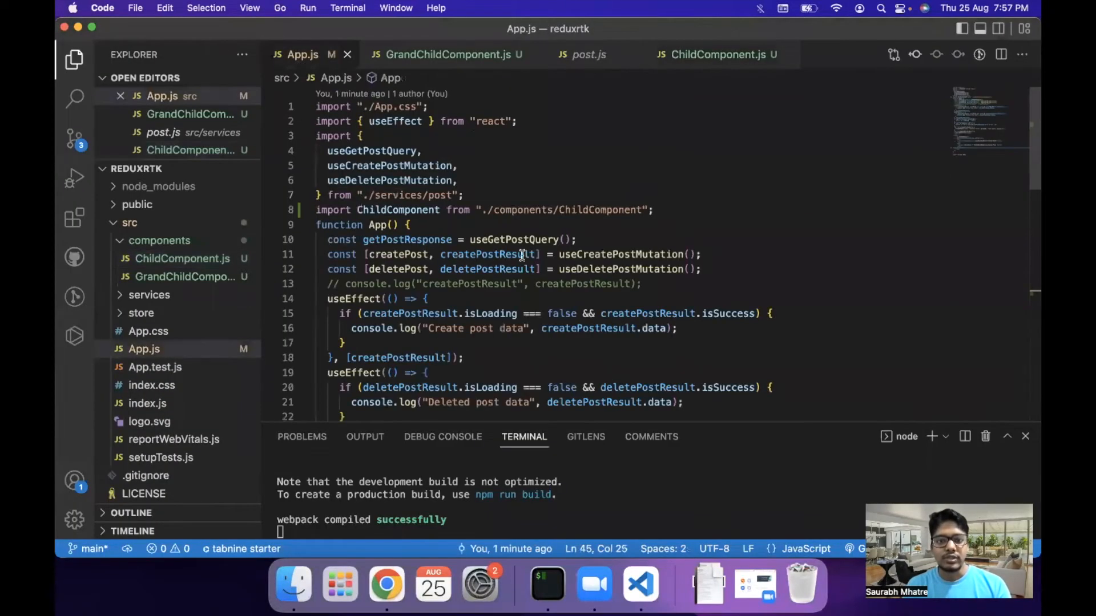
pyautogui.scroll(-3)
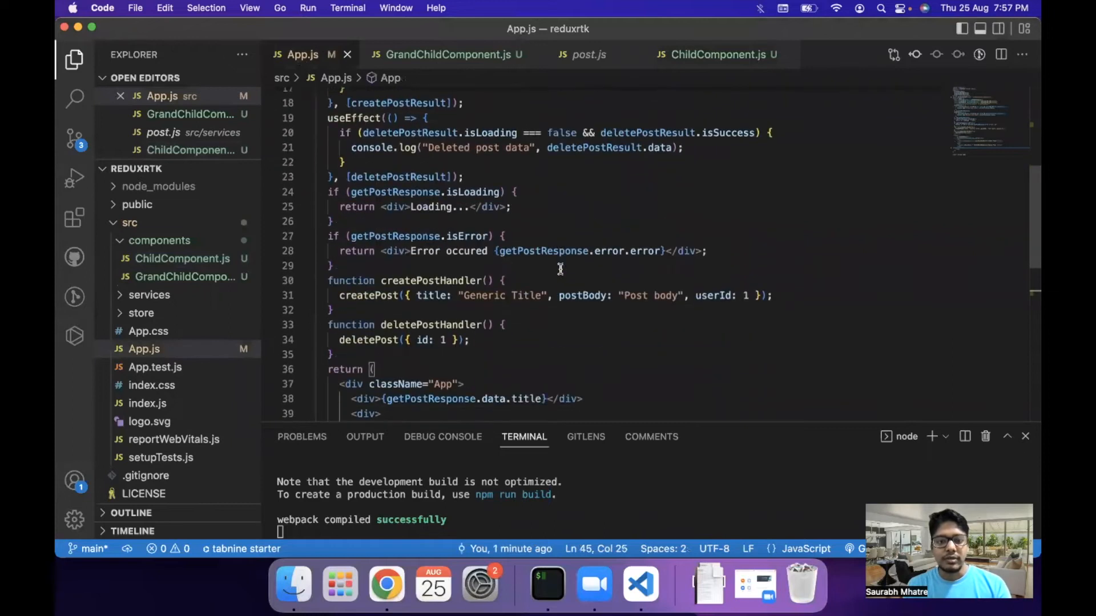
pyautogui.scroll(-3)
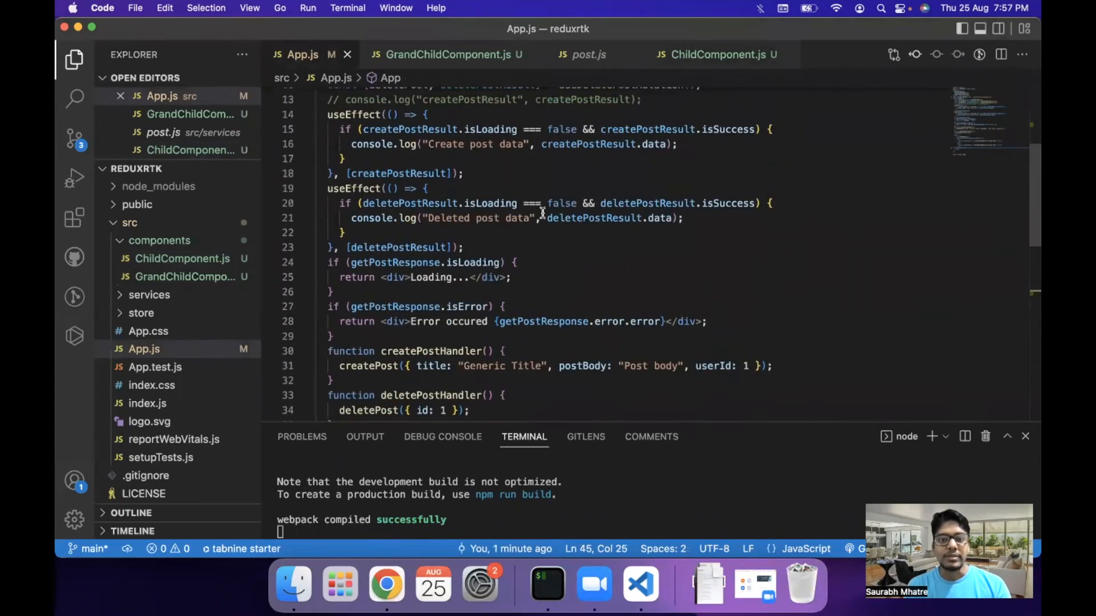
pyautogui.scroll(-3)
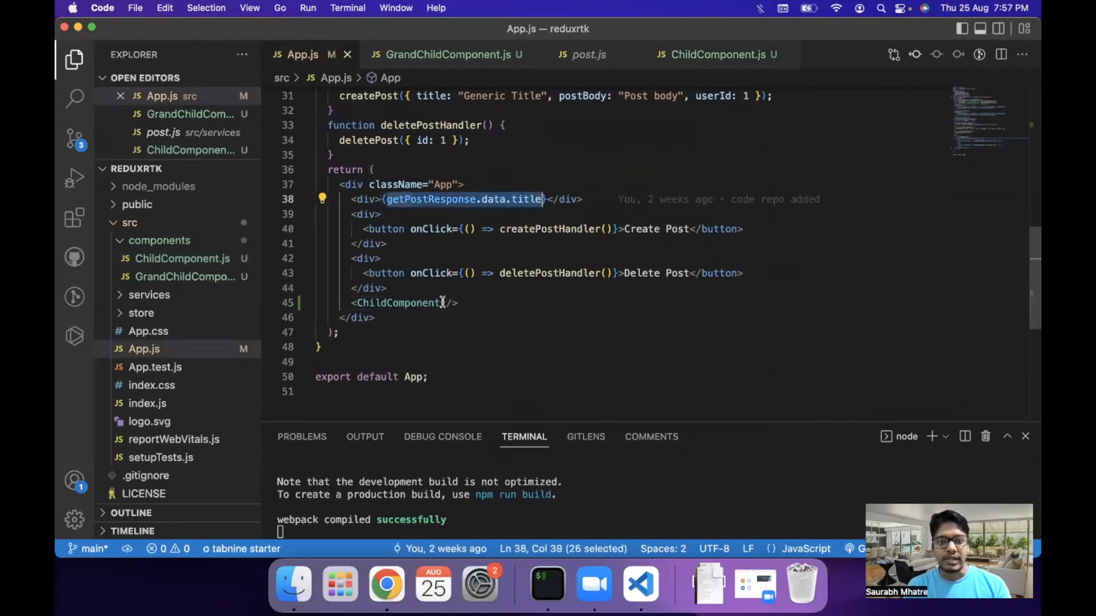
pyautogui.write('title={getPostResponse.data.title')
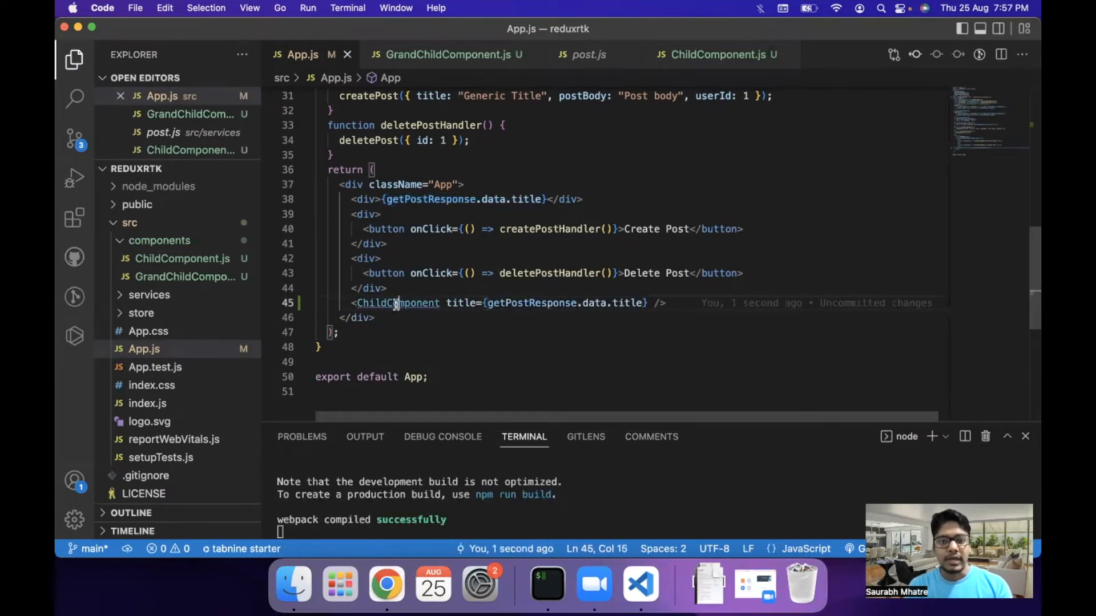
# - Make ChildComponent accept props and forward title={props.title} to GrandChildComponent
pyautogui.click(712, 55)
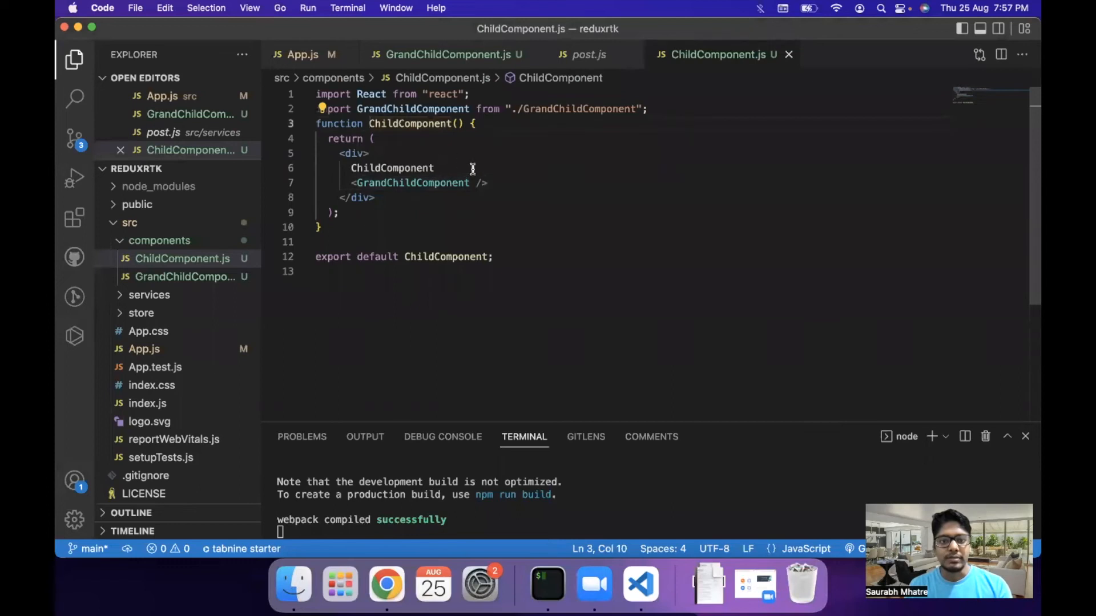
pyautogui.write('props')
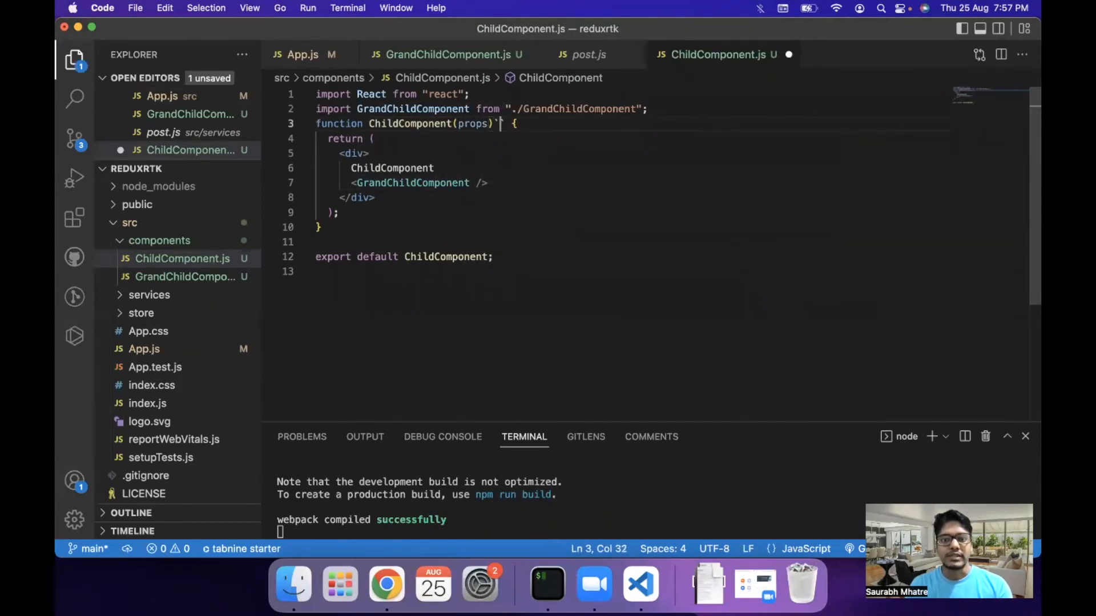
pyautogui.doubleClick(473, 123)
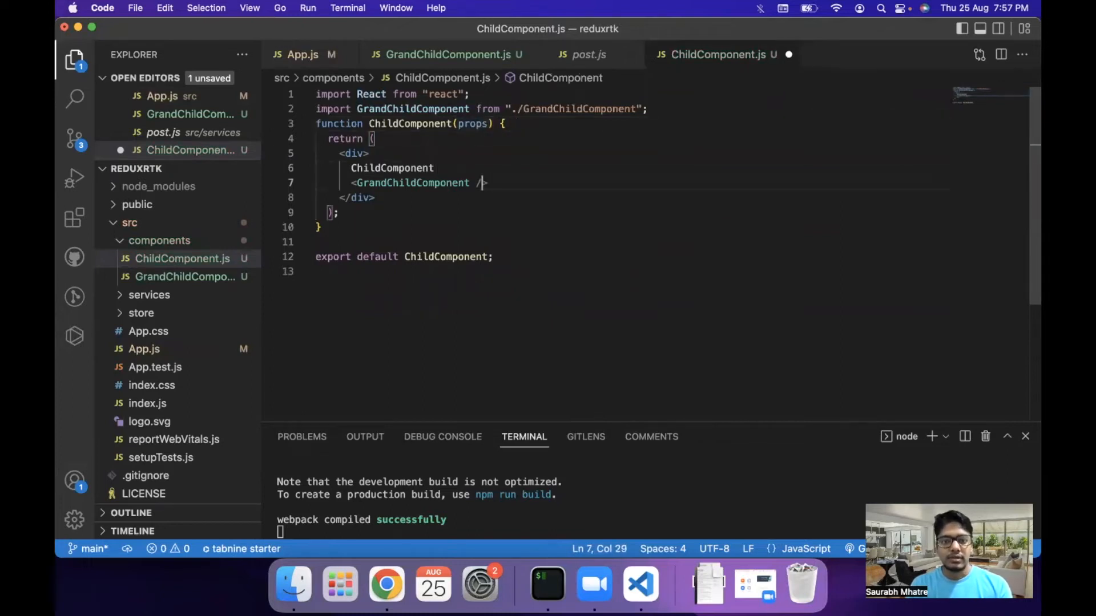
pyautogui.write('title={')
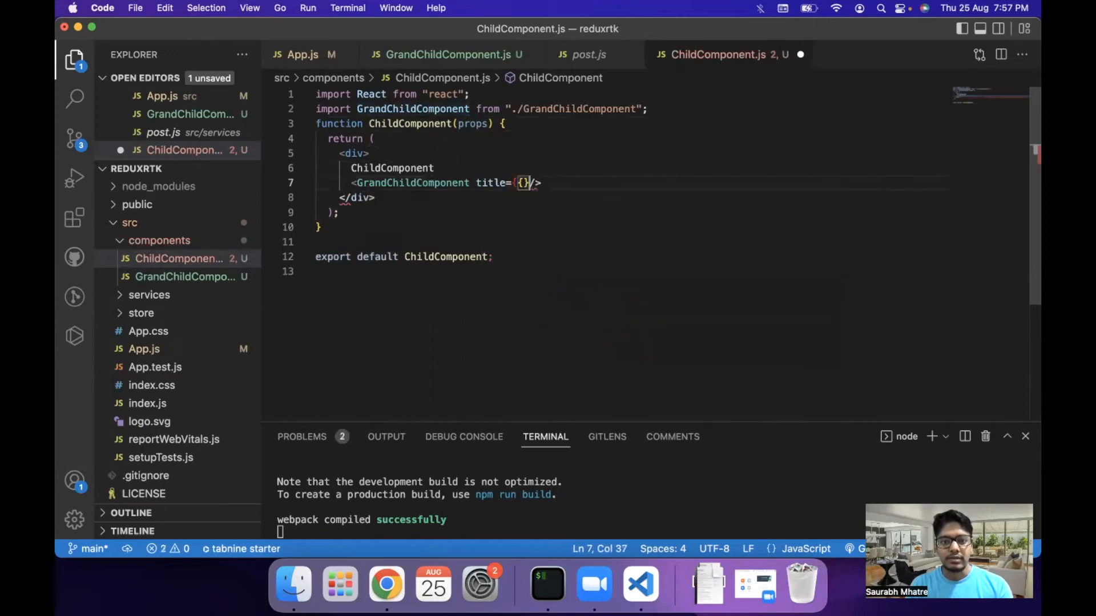
pyautogui.write('pr')
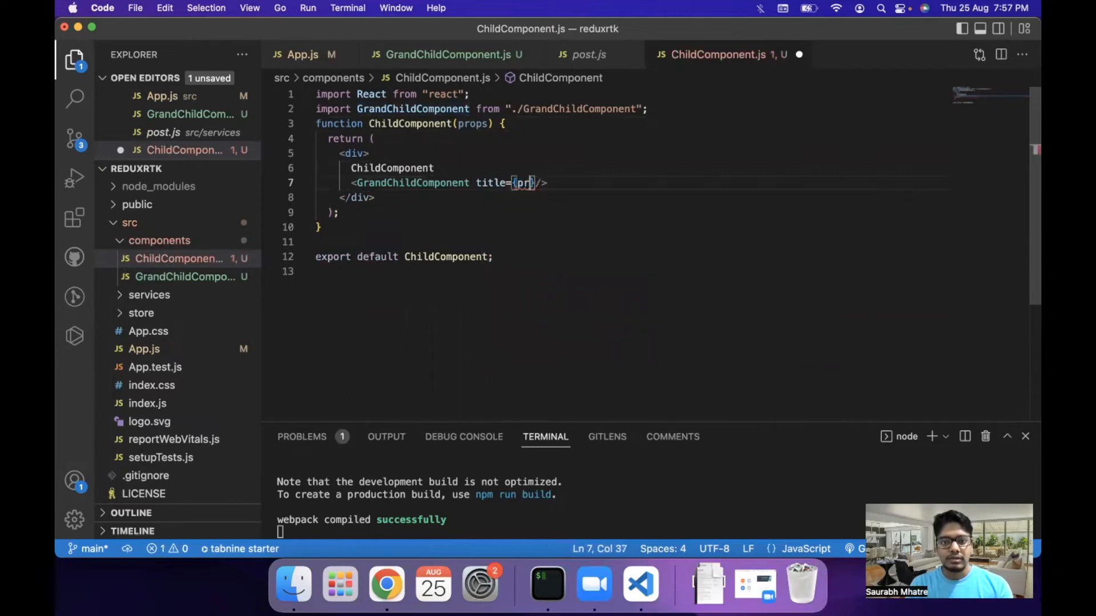
pyautogui.write('finalPropsSelectorFactory.t')
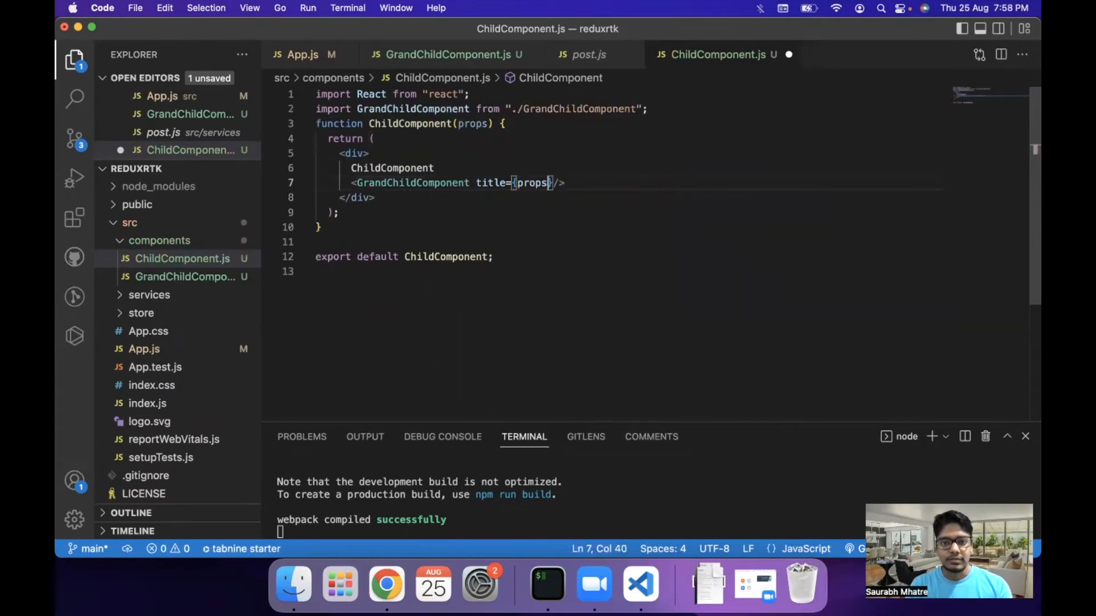
pyautogui.write('.title')
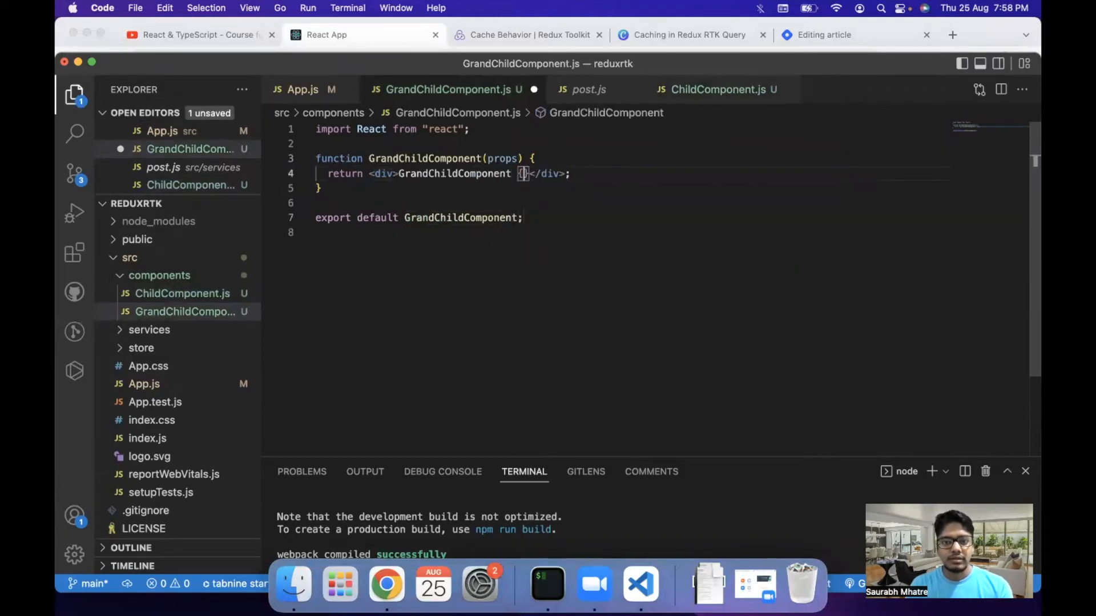
# - Render {props.title} in GrandChildComponent's div and confirm the title prop name in ChildComponent
pyautogui.write('props.tit')
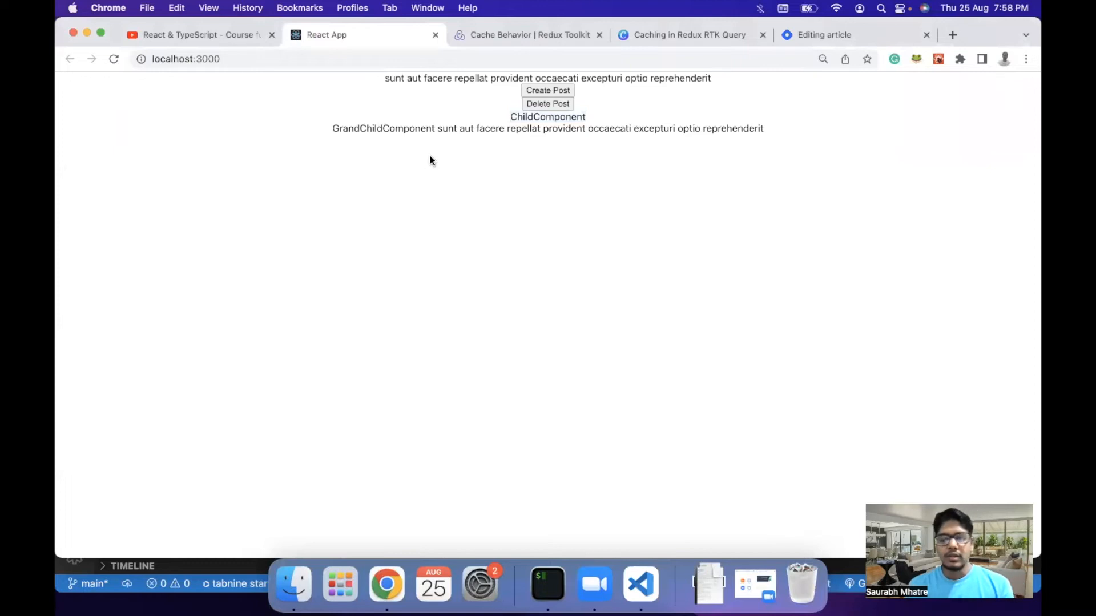
pyautogui.click(639, 583)
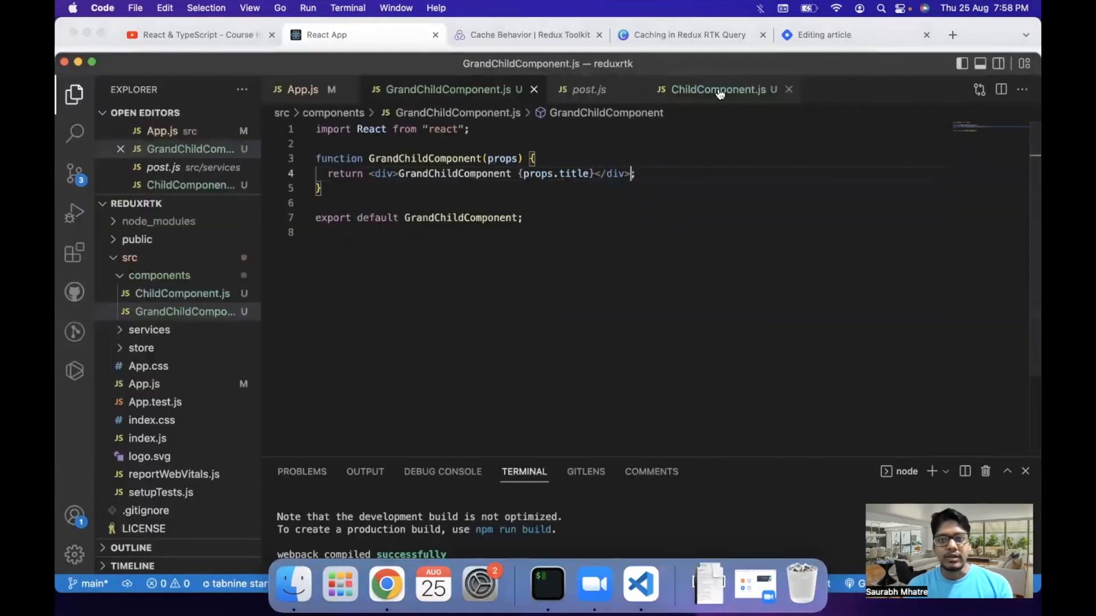
pyautogui.click(717, 89)
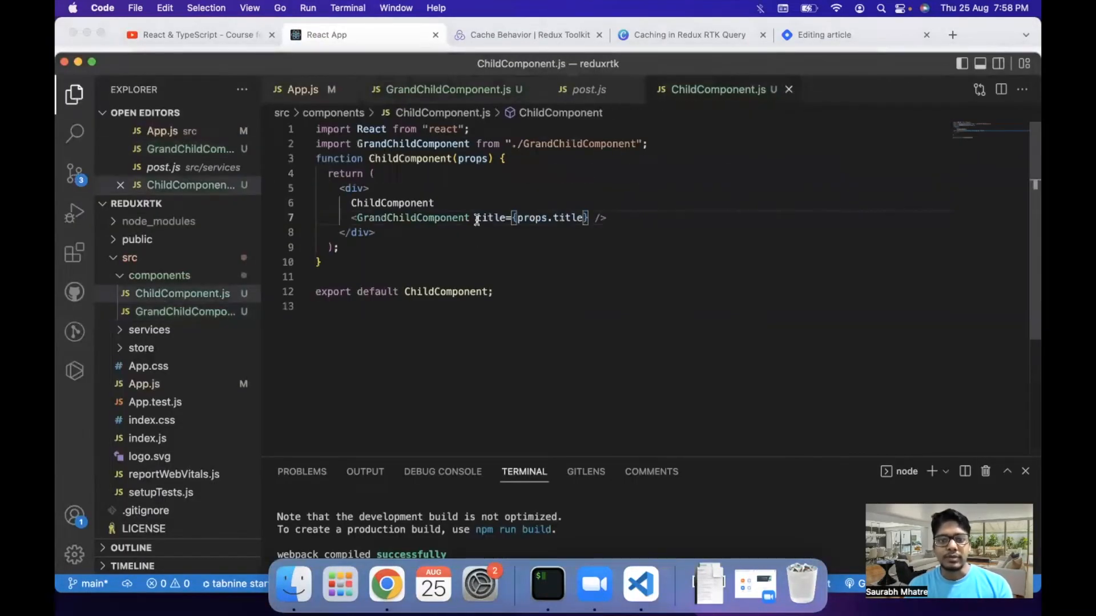
pyautogui.doubleClick(491, 217)
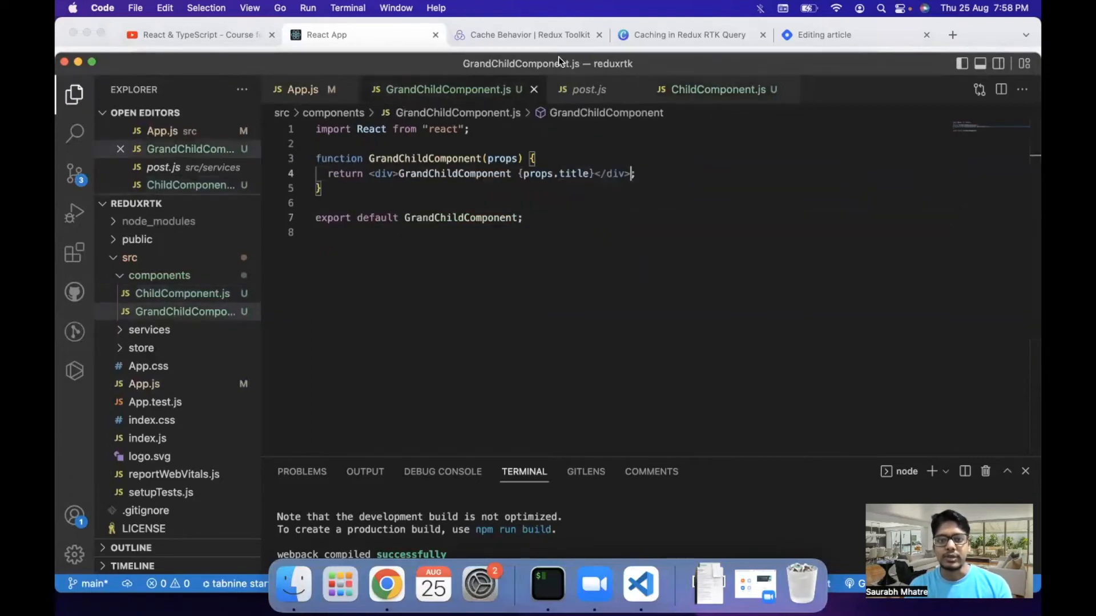
pyautogui.click(716, 61)
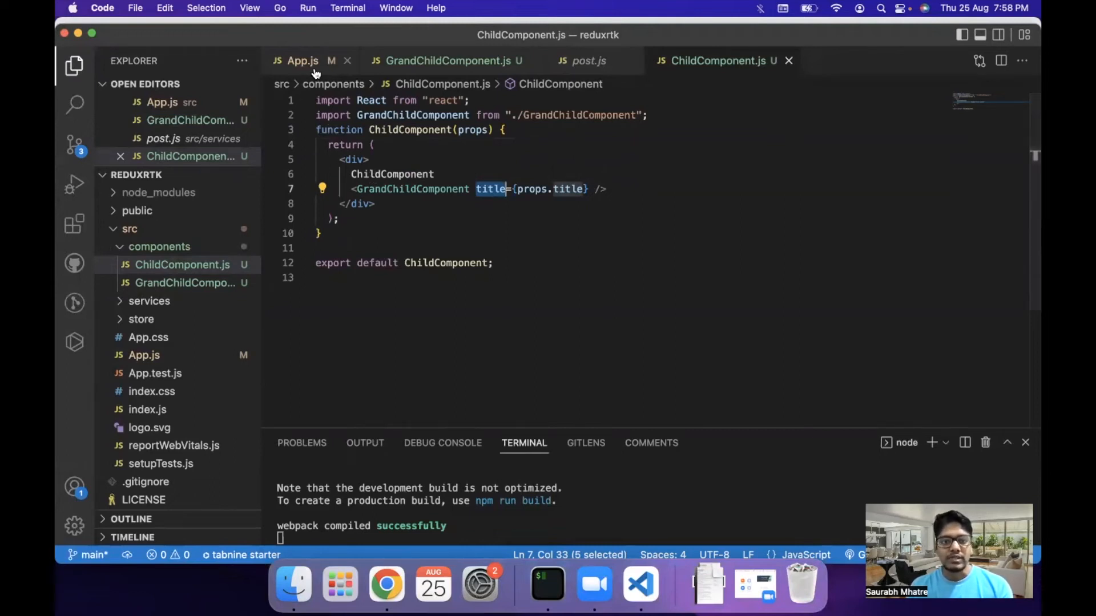
# - Copy the getPostResponse = useGetPostQuery line from App.js and switch to GrandChildComponent.js to paste it
pyautogui.click(302, 60)
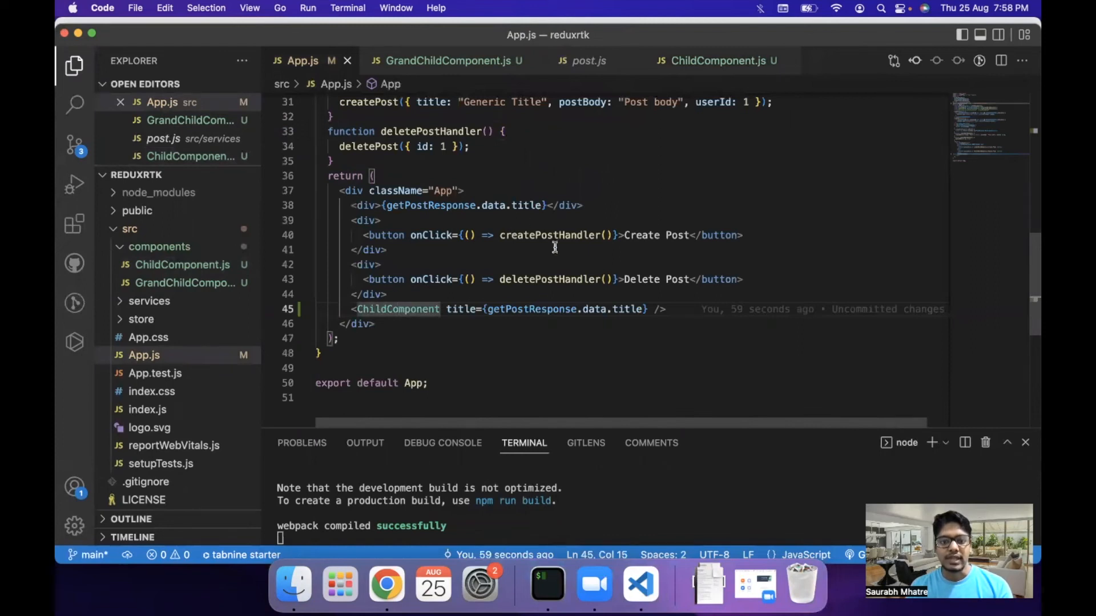
pyautogui.scroll(3)
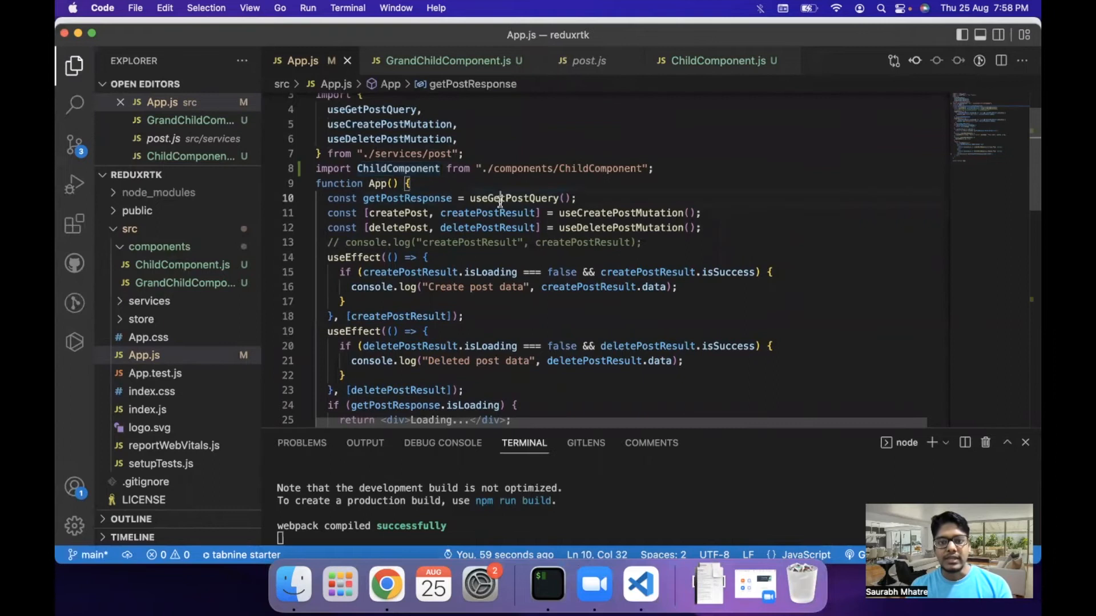
pyautogui.doubleClick(515, 198)
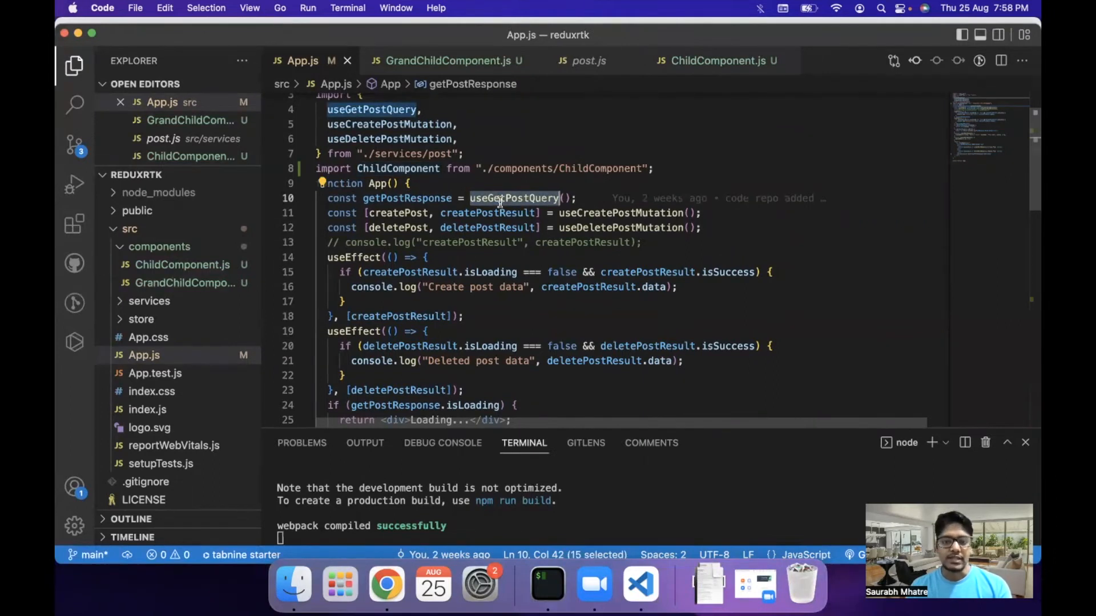
pyautogui.click(326, 197)
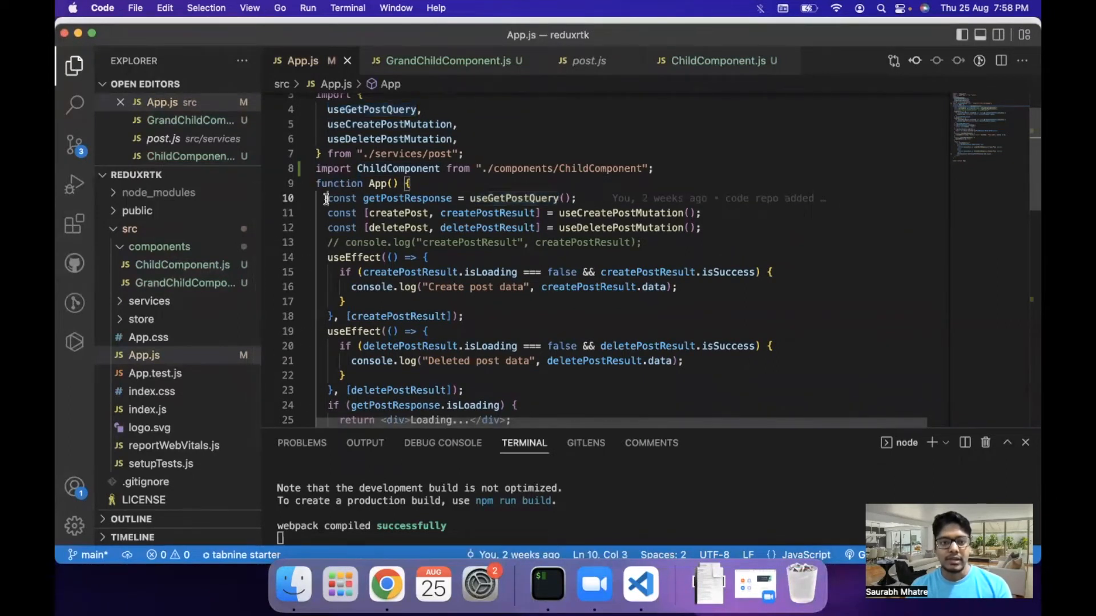
pyautogui.moveTo(327, 197); pyautogui.dragTo(323, 213)
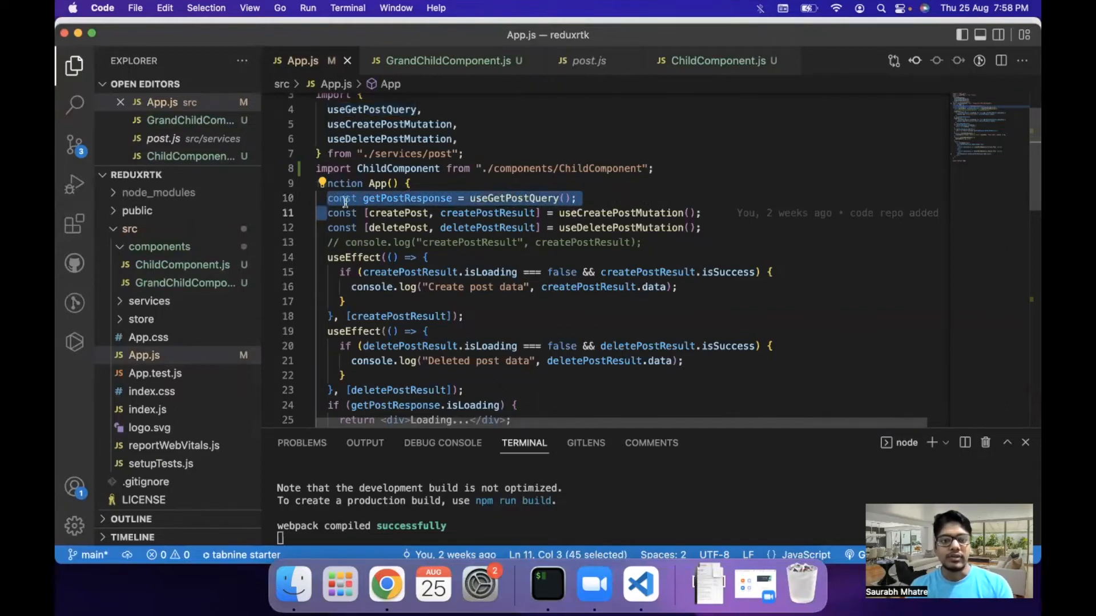
pyautogui.click(327, 198)
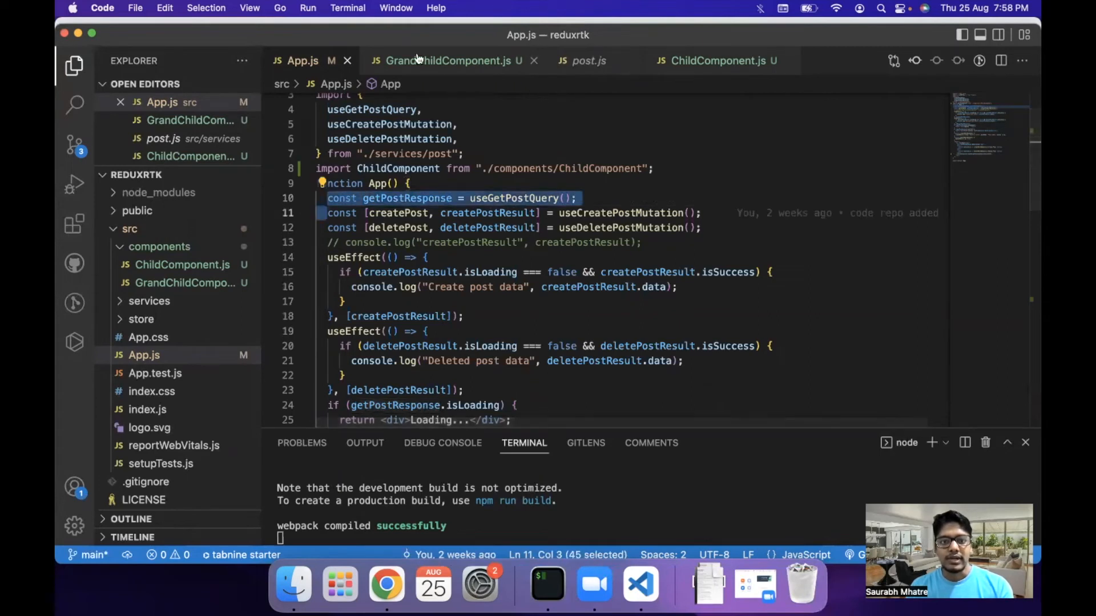
pyautogui.click(450, 61)
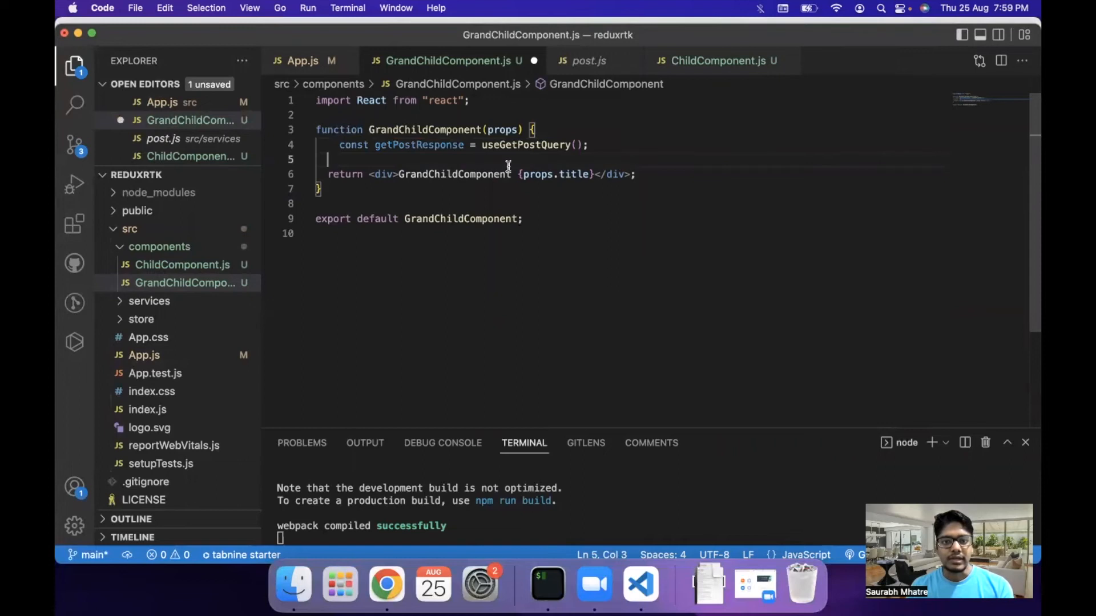
# - Add import { useGetPostQuery } from "../services/post" to GrandChildComponent.js, matching App.js, and save
pyautogui.press('cmd+s')
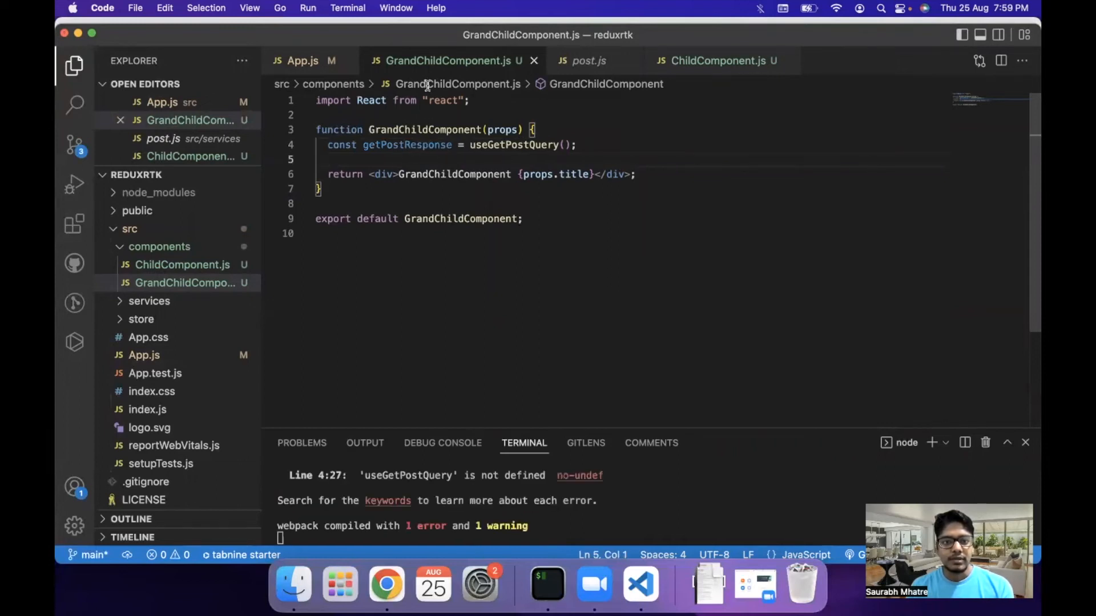
pyautogui.click(303, 61)
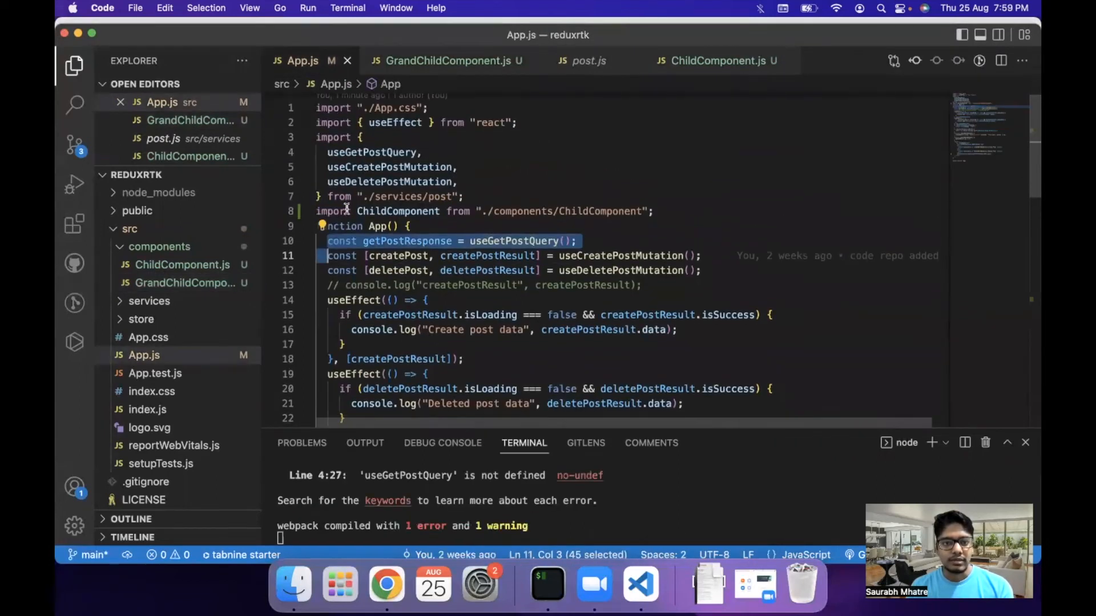
pyautogui.moveTo(425, 55)
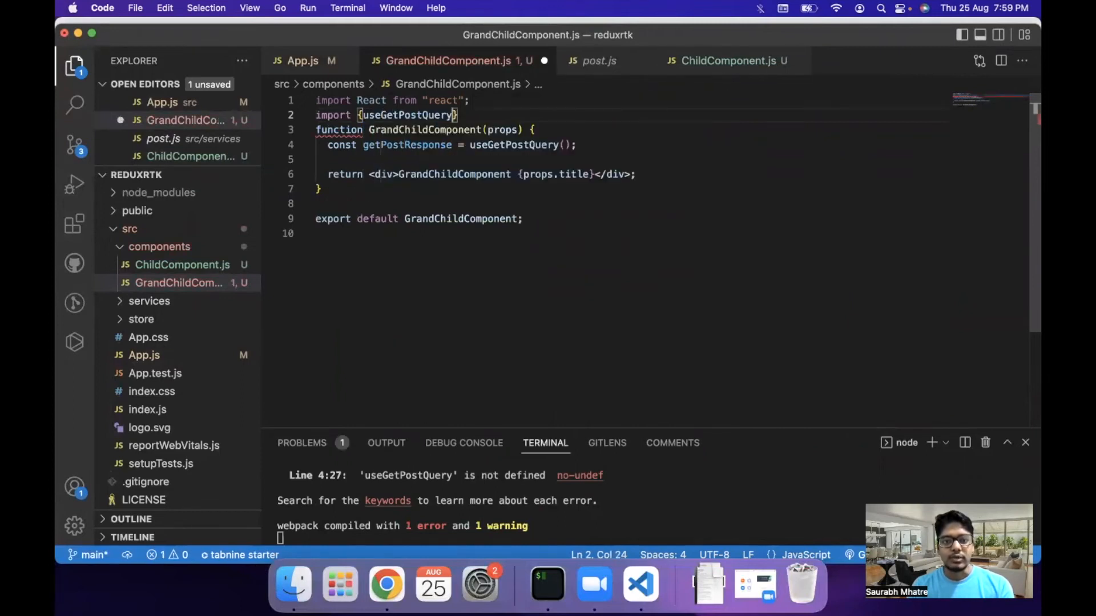
pyautogui.write('from')
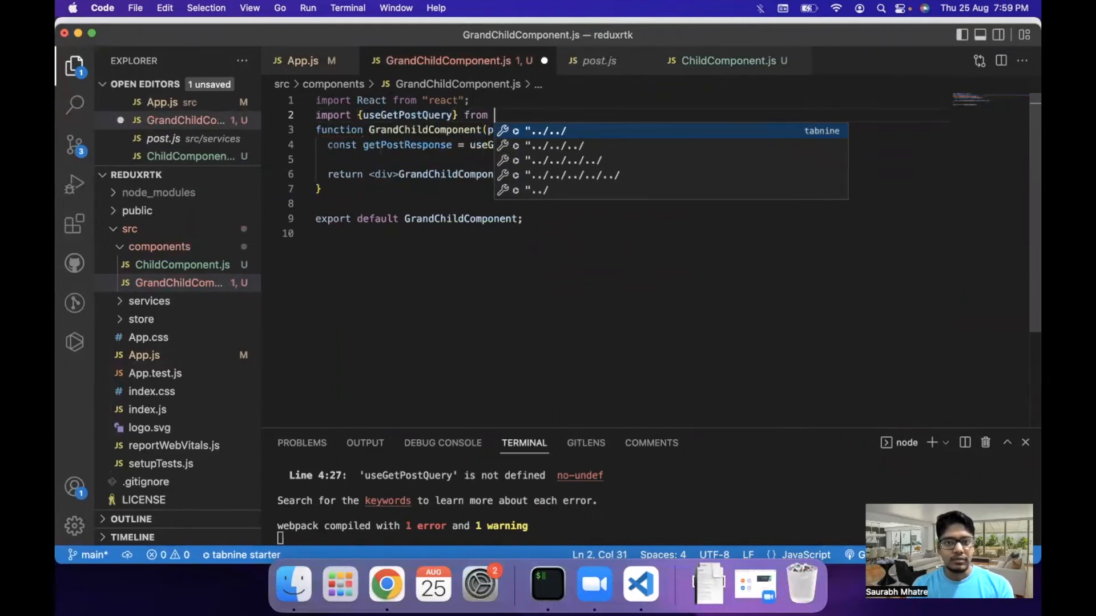
pyautogui.write('"../services/post";')
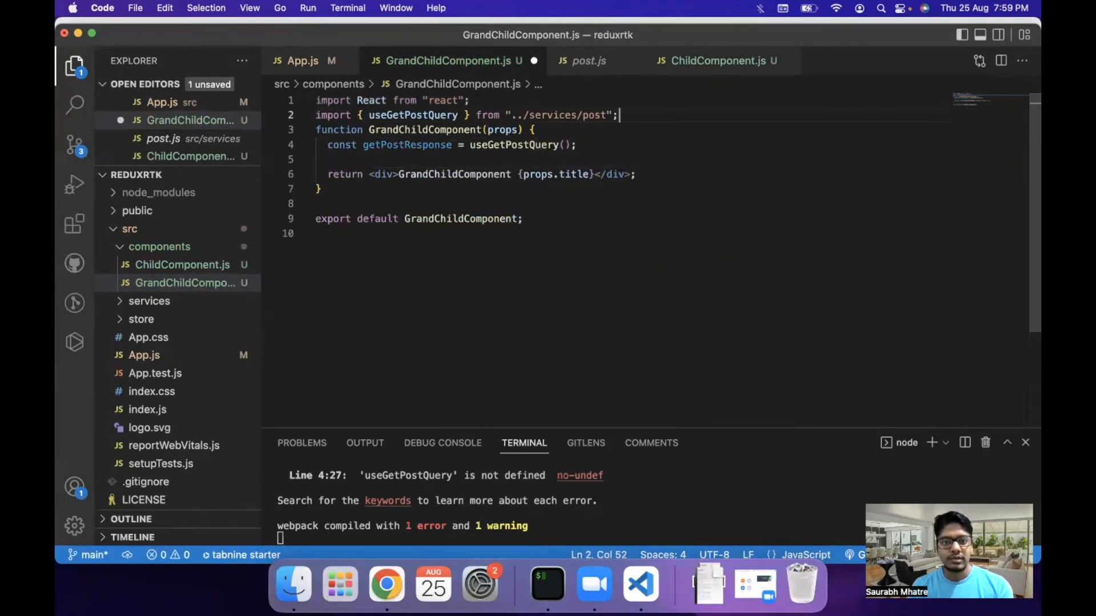
pyautogui.doubleClick(406, 145)
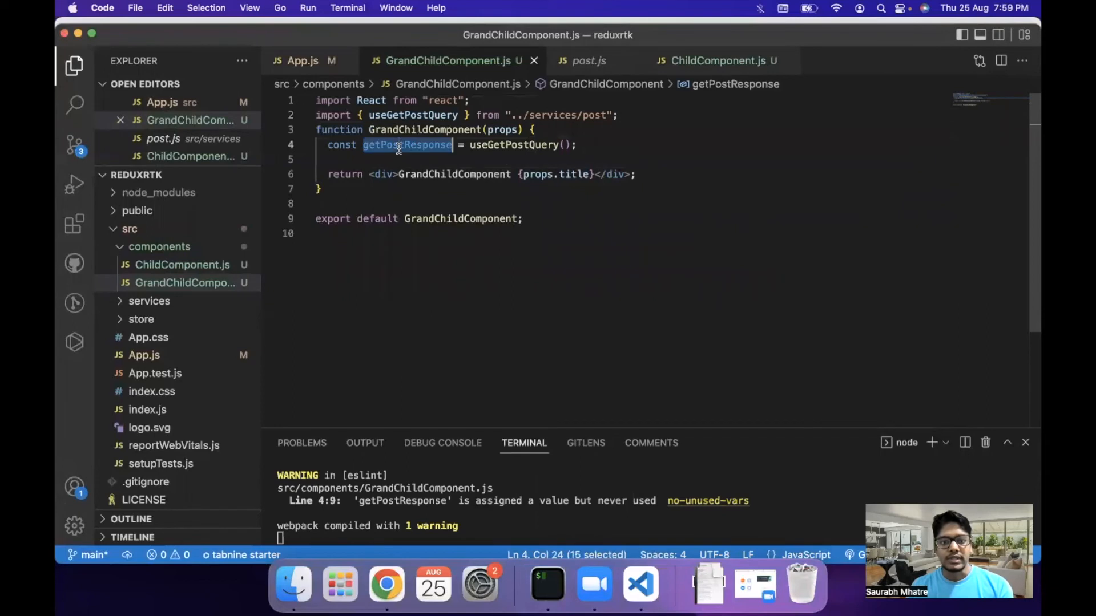
pyautogui.click(534, 174)
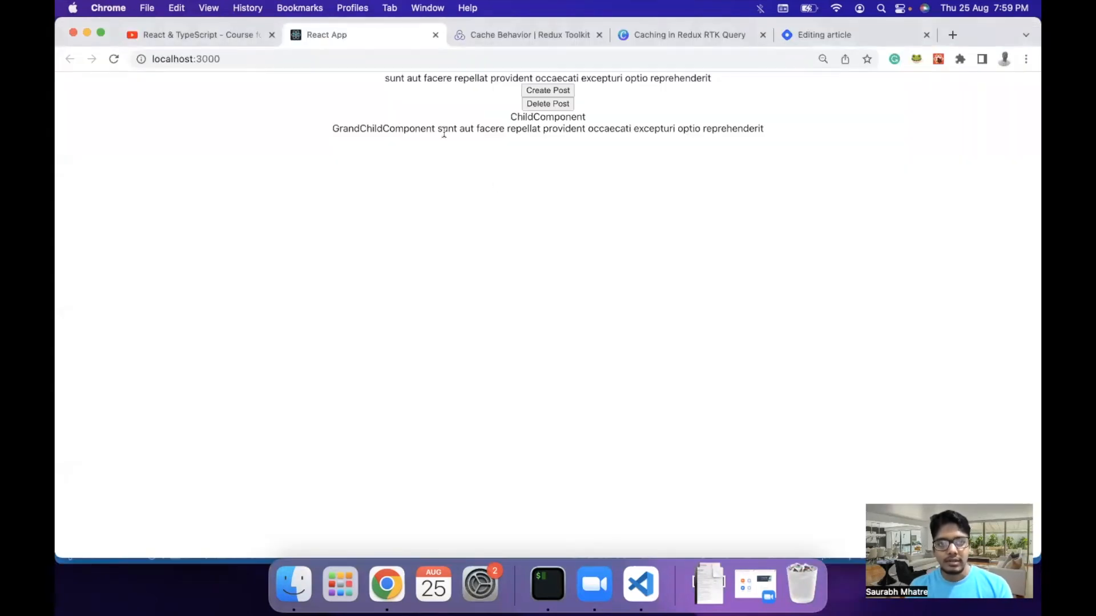
# - Highlight the grandchild's rendered post title in Chrome, then render getPostResponse.data.title in GrandChildComponent
pyautogui.moveTo(441, 133); pyautogui.dragTo(764, 129)
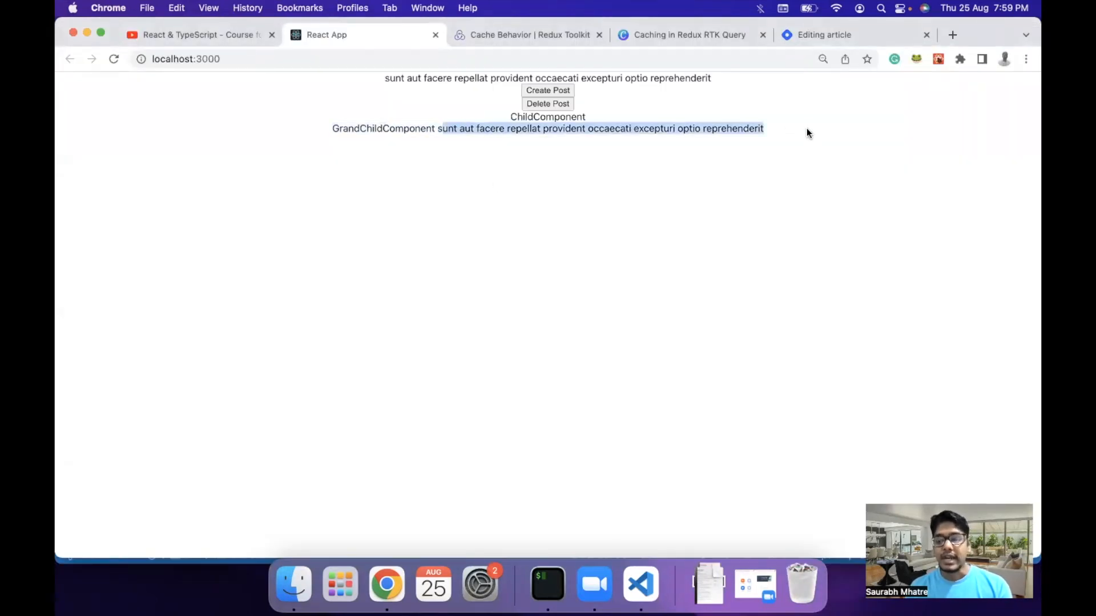
pyautogui.moveTo(517, 382)
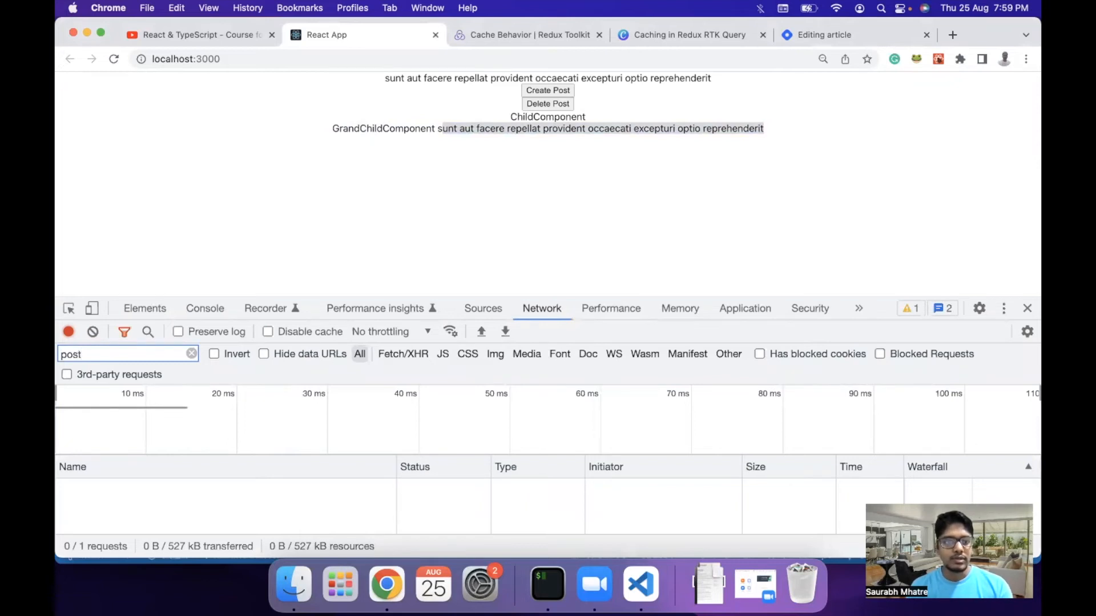
pyautogui.click(547, 89)
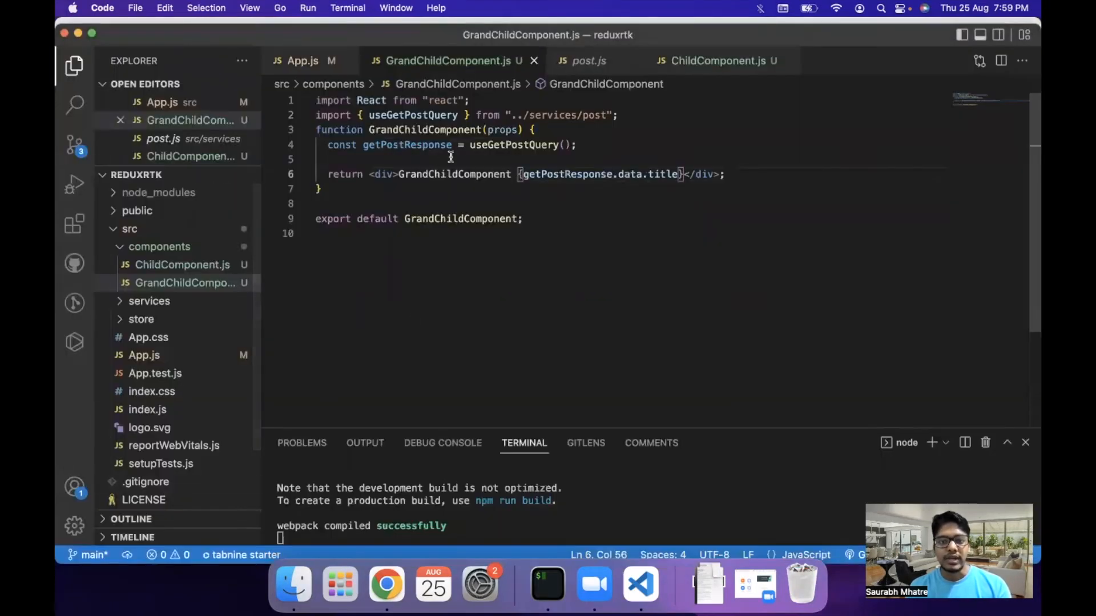
pyautogui.doubleClick(516, 145)
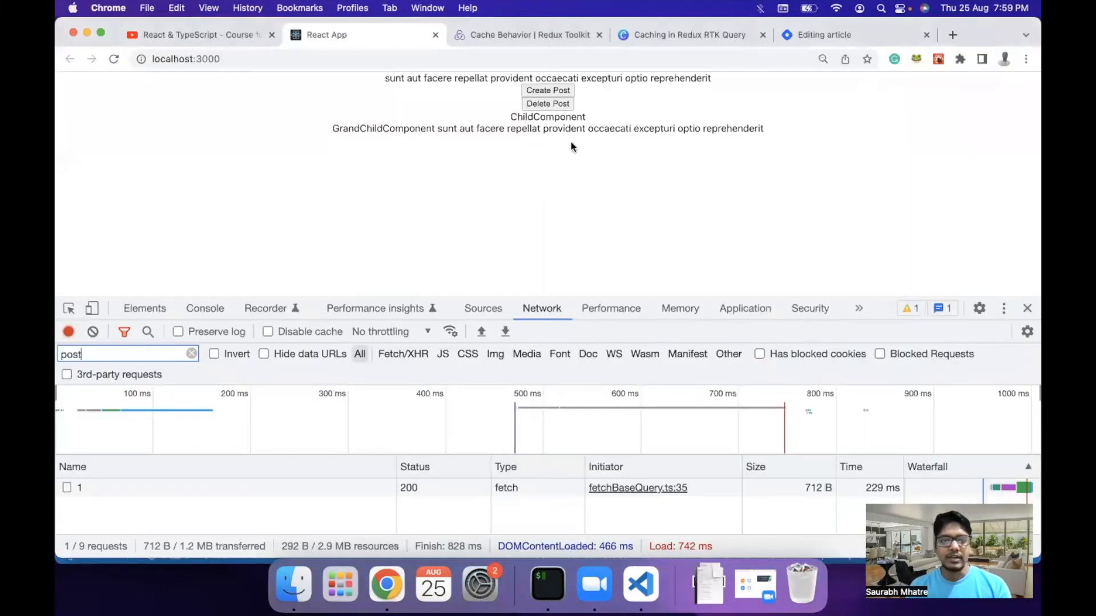
pyautogui.moveTo(564, 242)
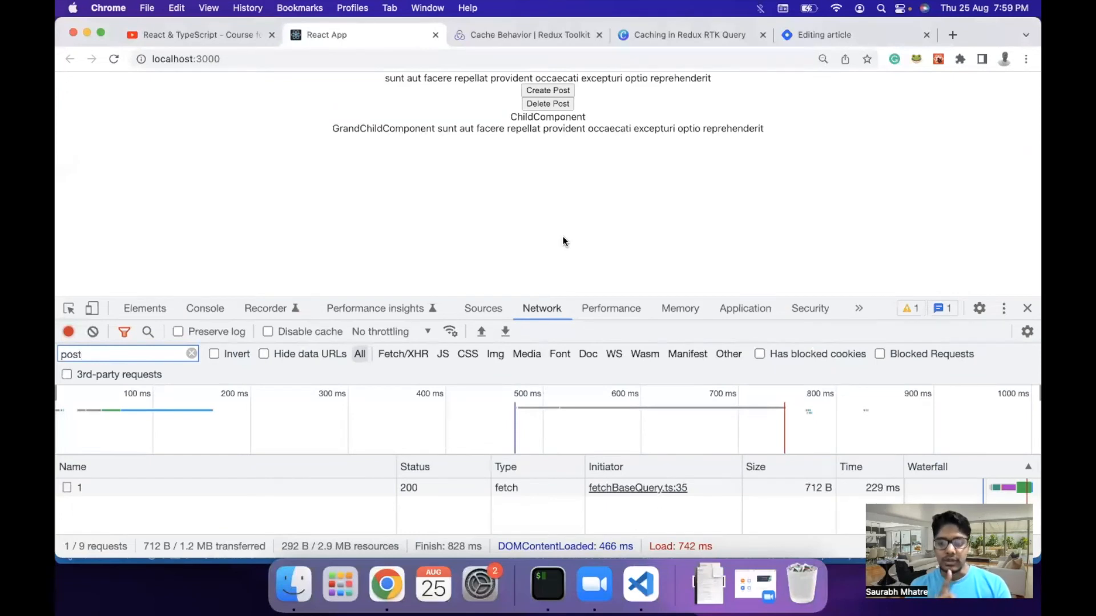
# - Remove title={getPostResponse.data.title} from <ChildComponent /> in App.js and verify the app still shows the title
pyautogui.click(639, 583)
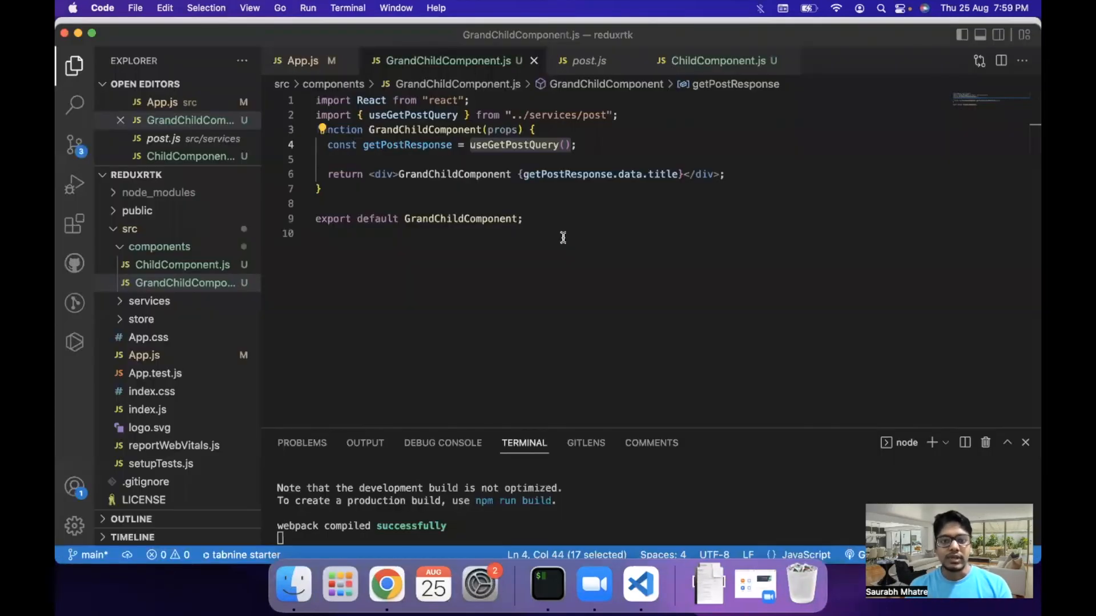
pyautogui.doubleClick(518, 145)
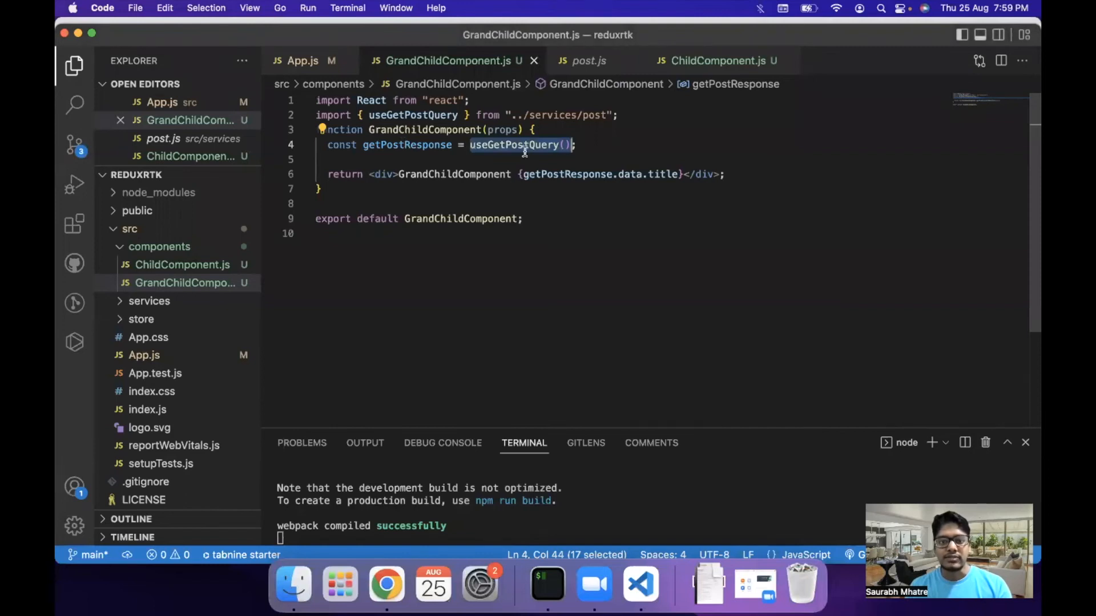
pyautogui.doubleClick(406, 144)
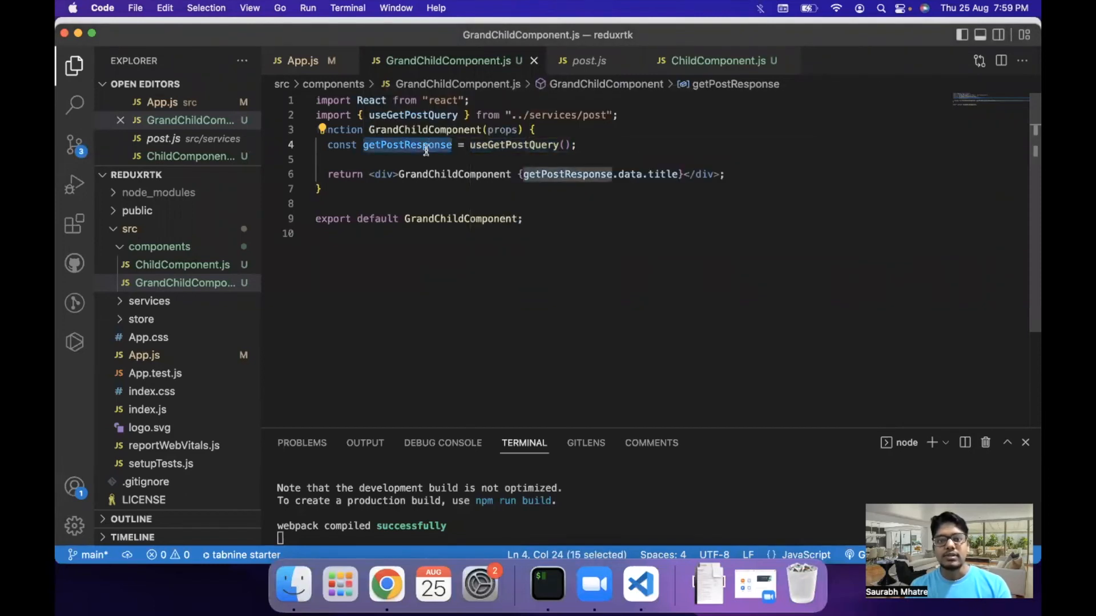
pyautogui.moveTo(511, 145)
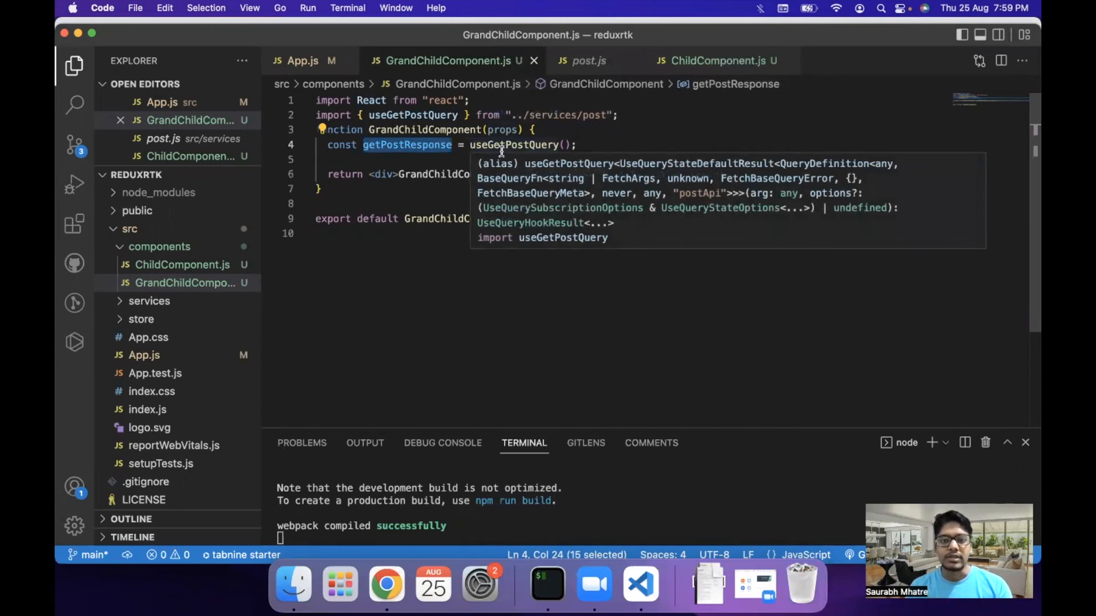
pyautogui.click(302, 61)
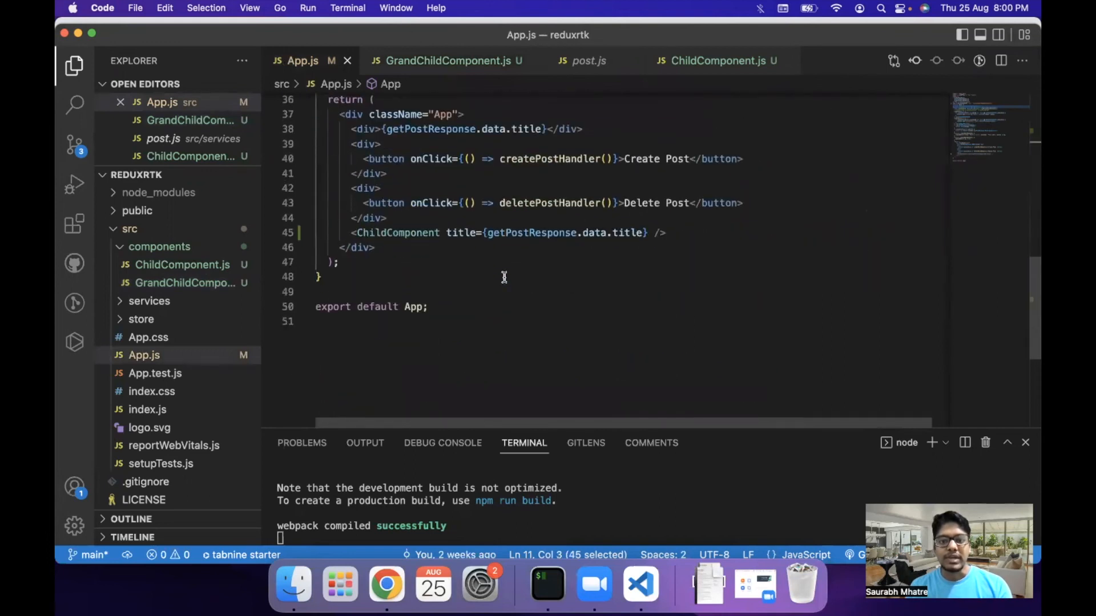
pyautogui.moveTo(459, 233)
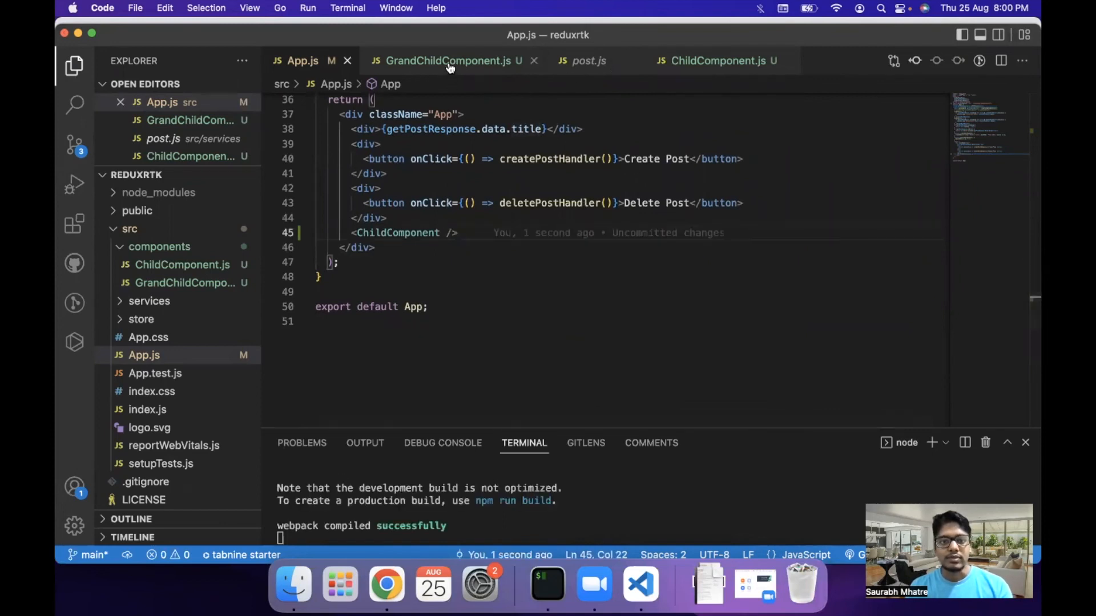
pyautogui.click(448, 60)
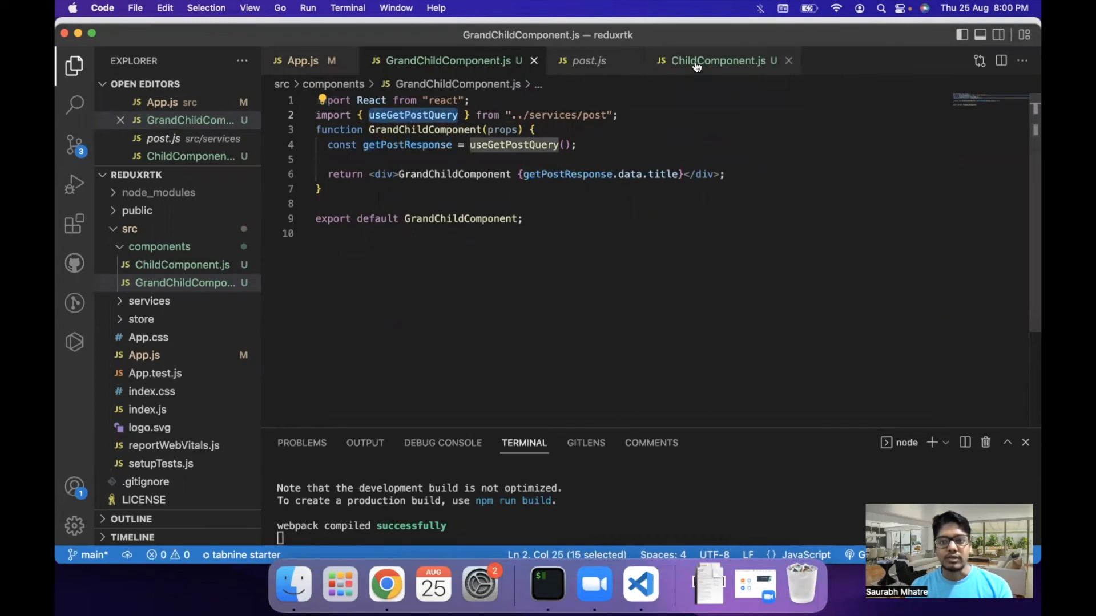
pyautogui.click(717, 60)
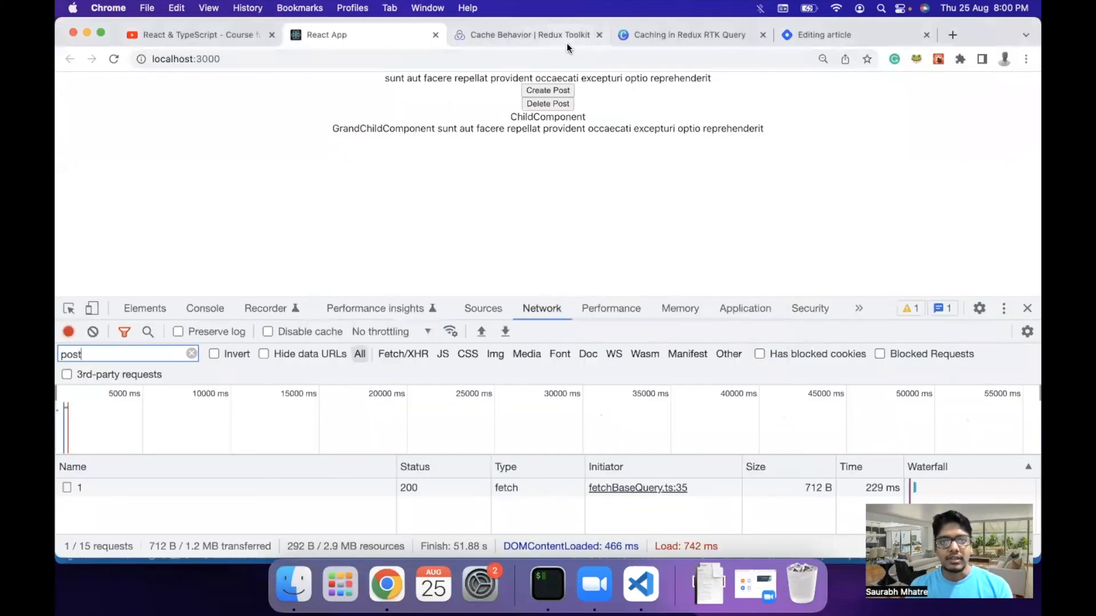
# - Review the keepUnusedDataFor configuration example on the Cache Behavior docs page, then bring up the Canva deck
pyautogui.click(527, 34)
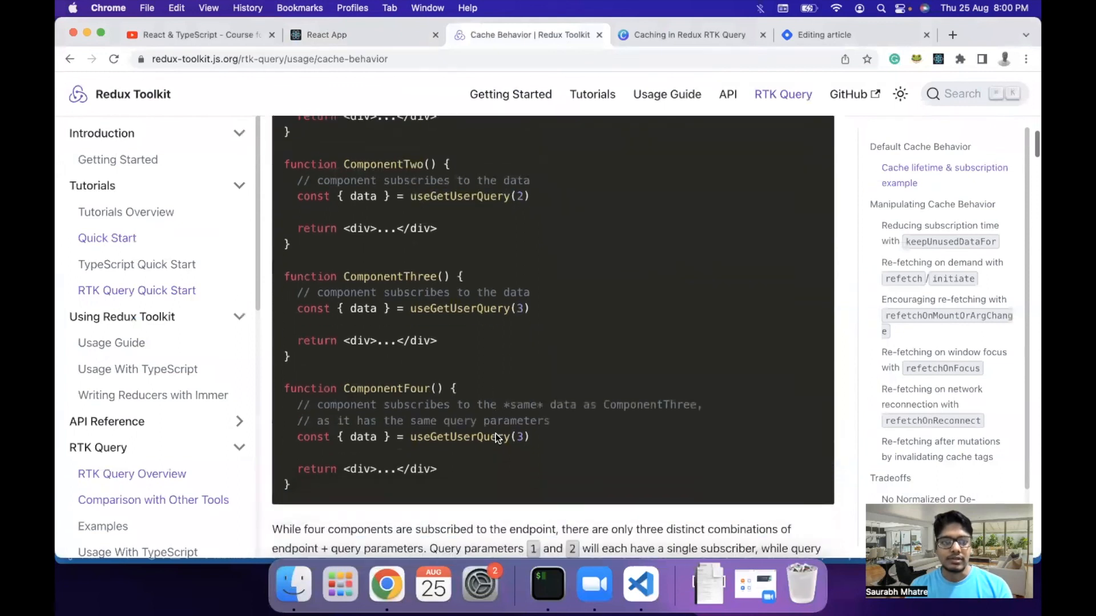
pyautogui.scroll(-3)
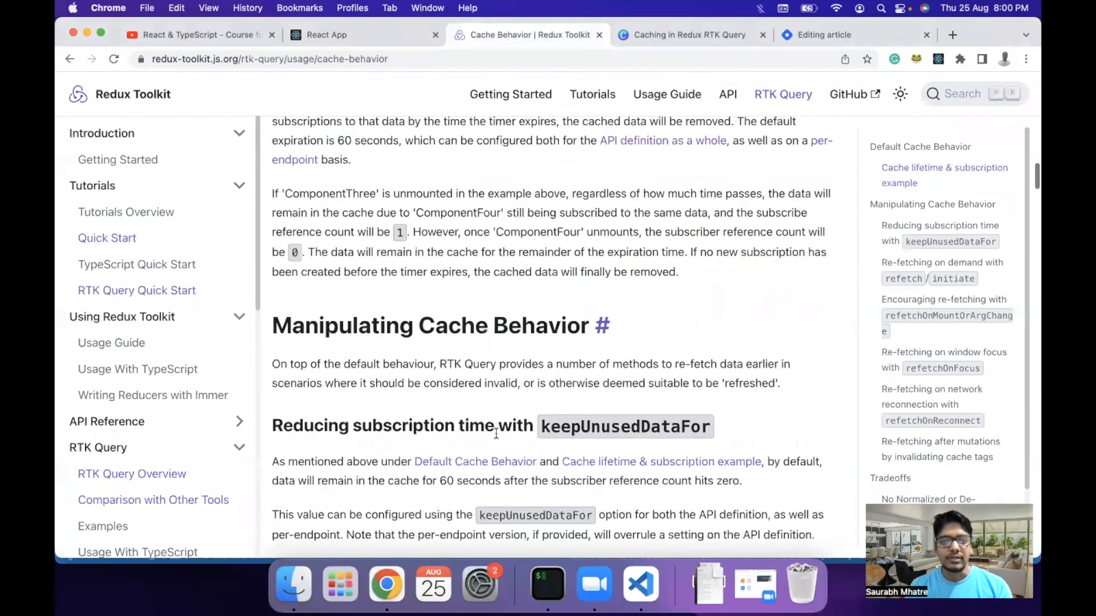
pyautogui.scroll(-3)
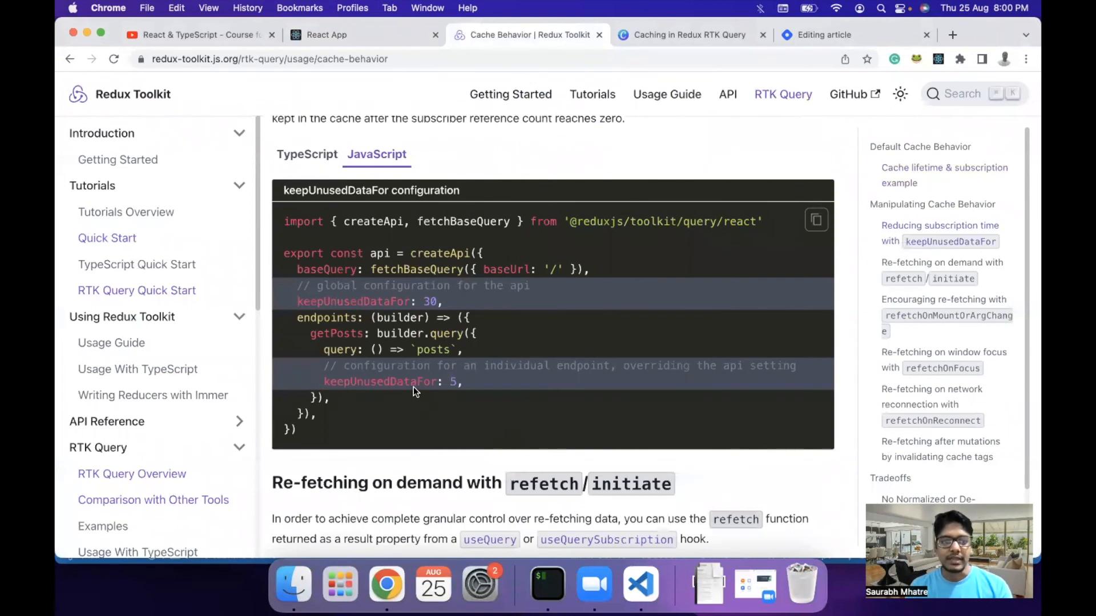
pyautogui.scroll(-3)
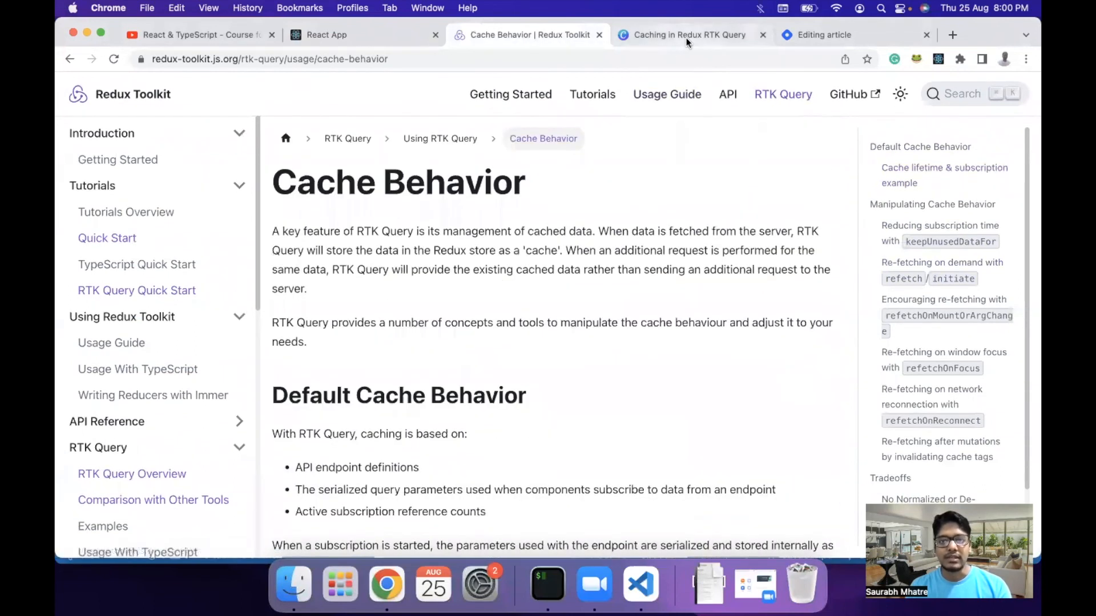
pyautogui.click(688, 34)
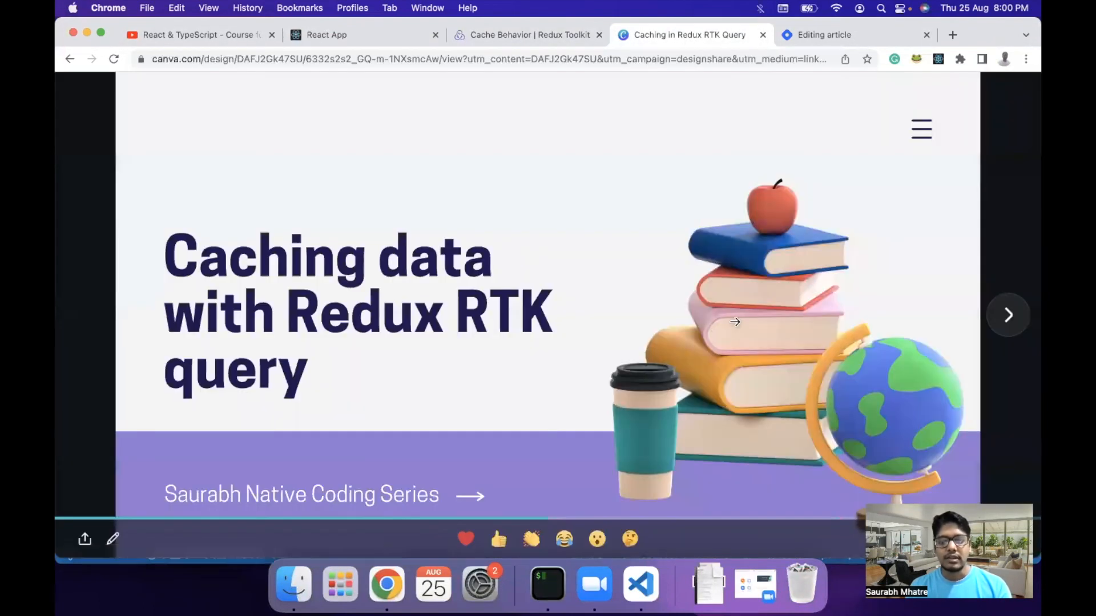
# - Advance the Canva deck to the Session Topics slide and return to the Cache Behavior docs
pyautogui.click(1007, 315)
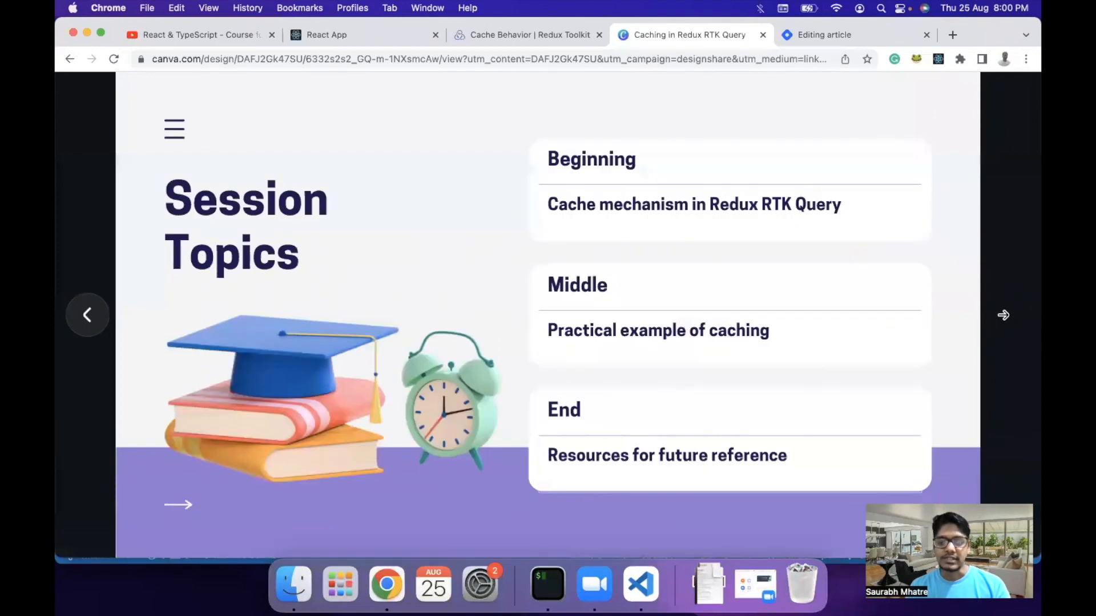
pyautogui.moveTo(741, 360)
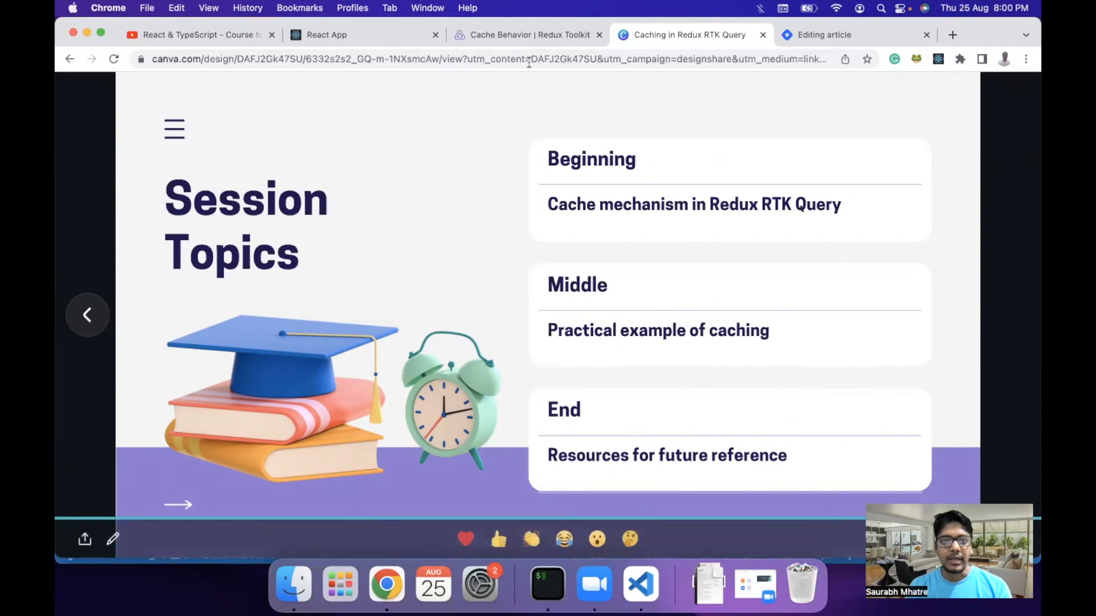
pyautogui.click(527, 34)
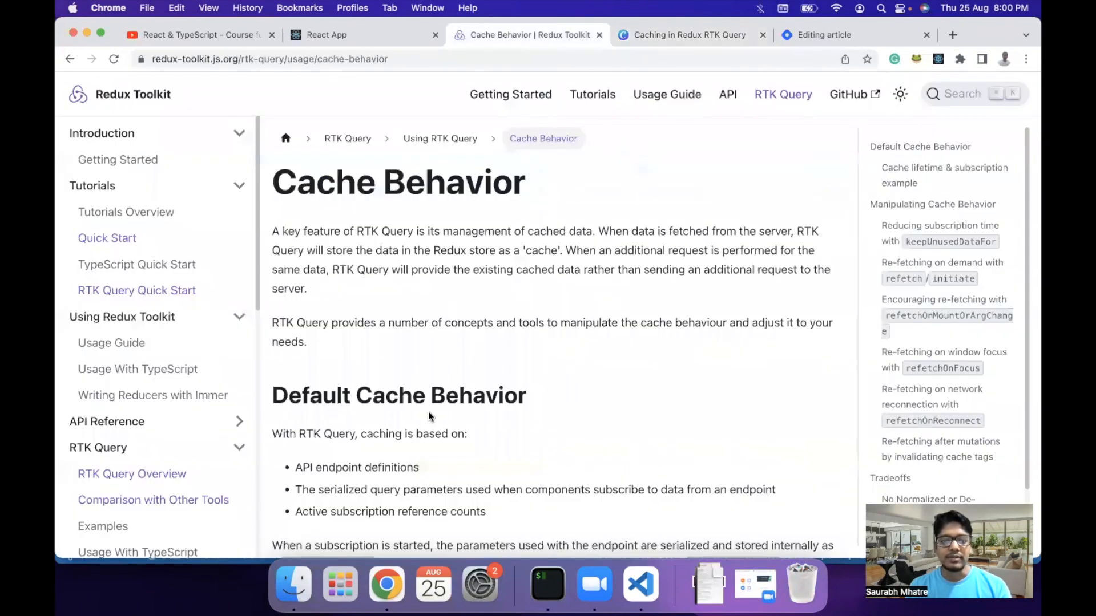